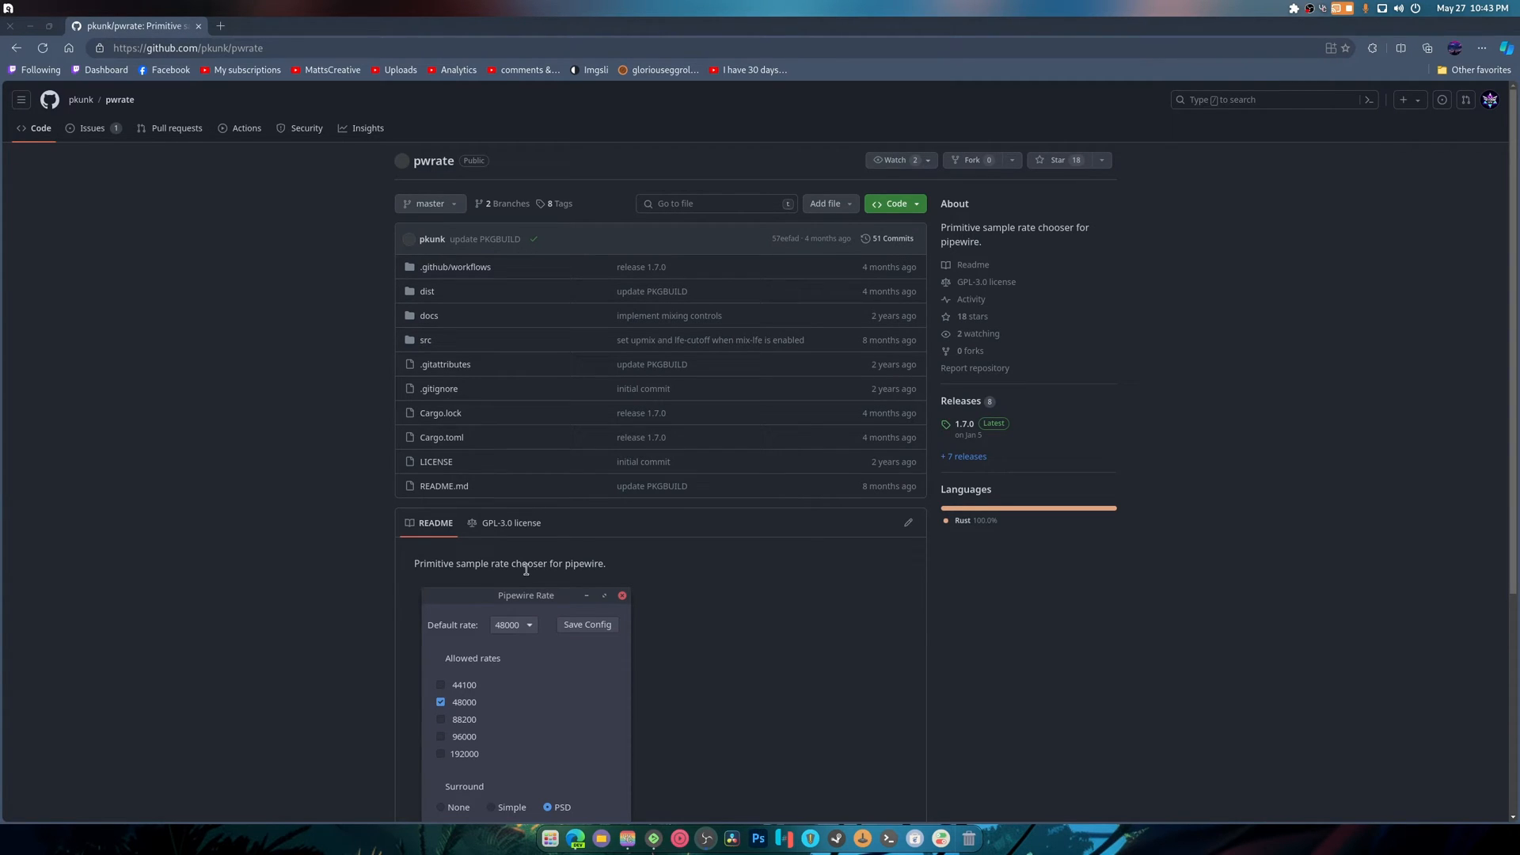
# Scroll the pkunk/pwrate repository page down through the README to its USAGE section.
pyautogui.scroll(-3)
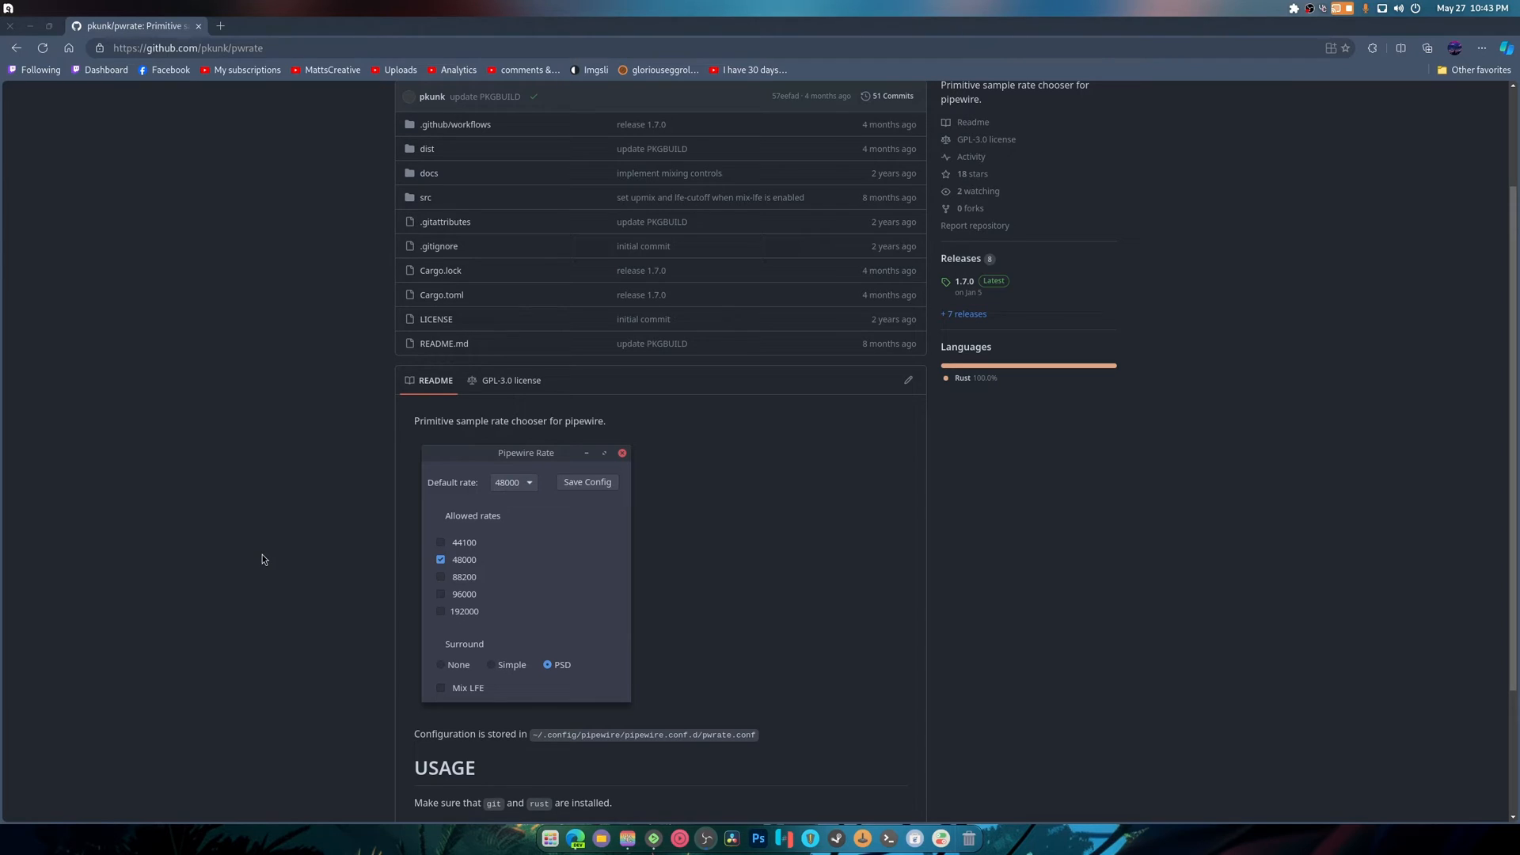
pyautogui.scroll(-3)
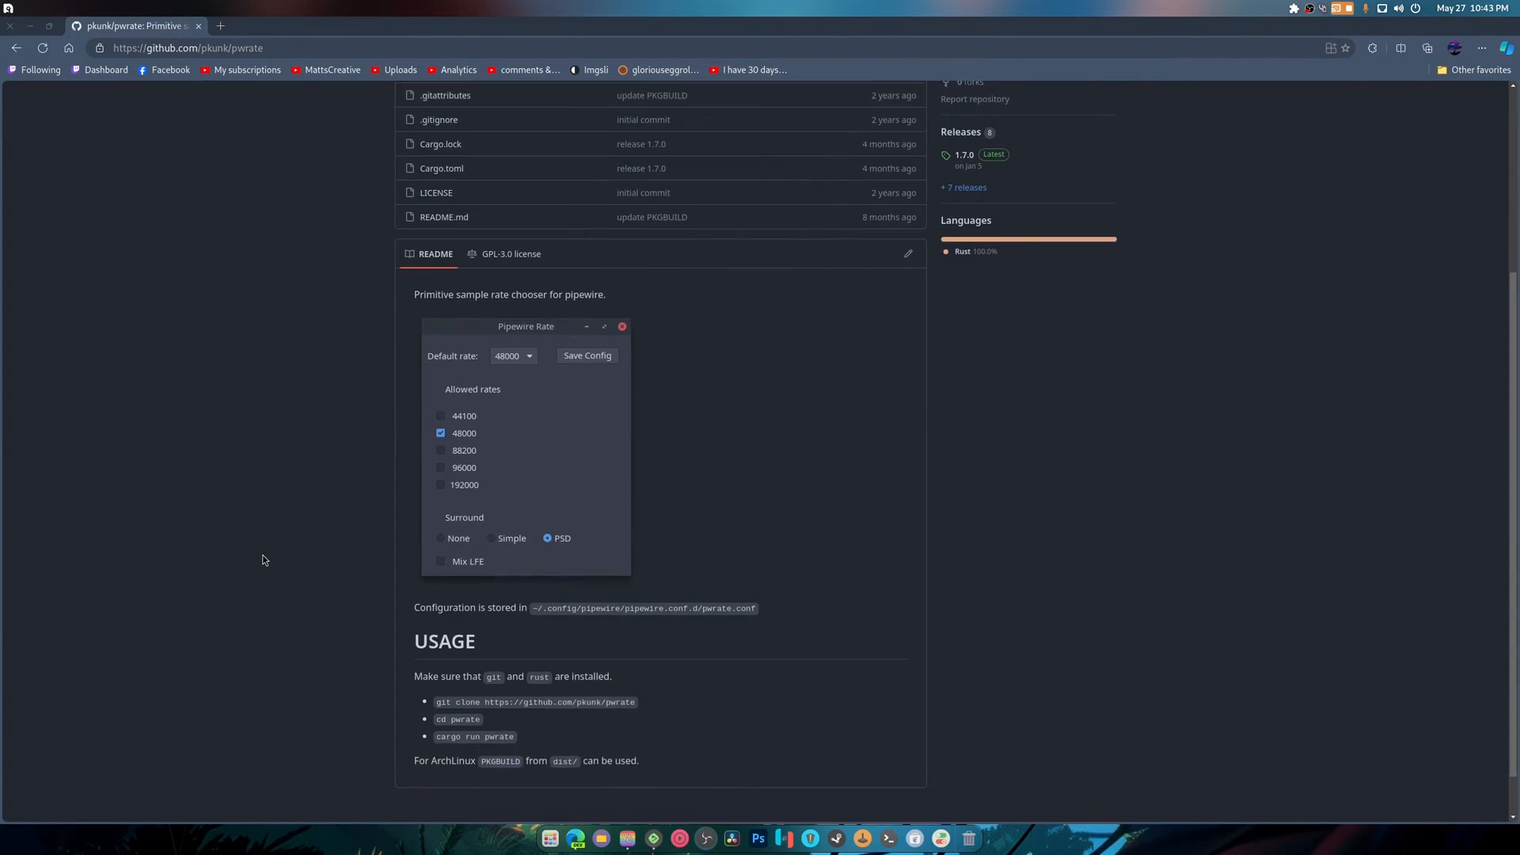
pyautogui.scroll(-3)
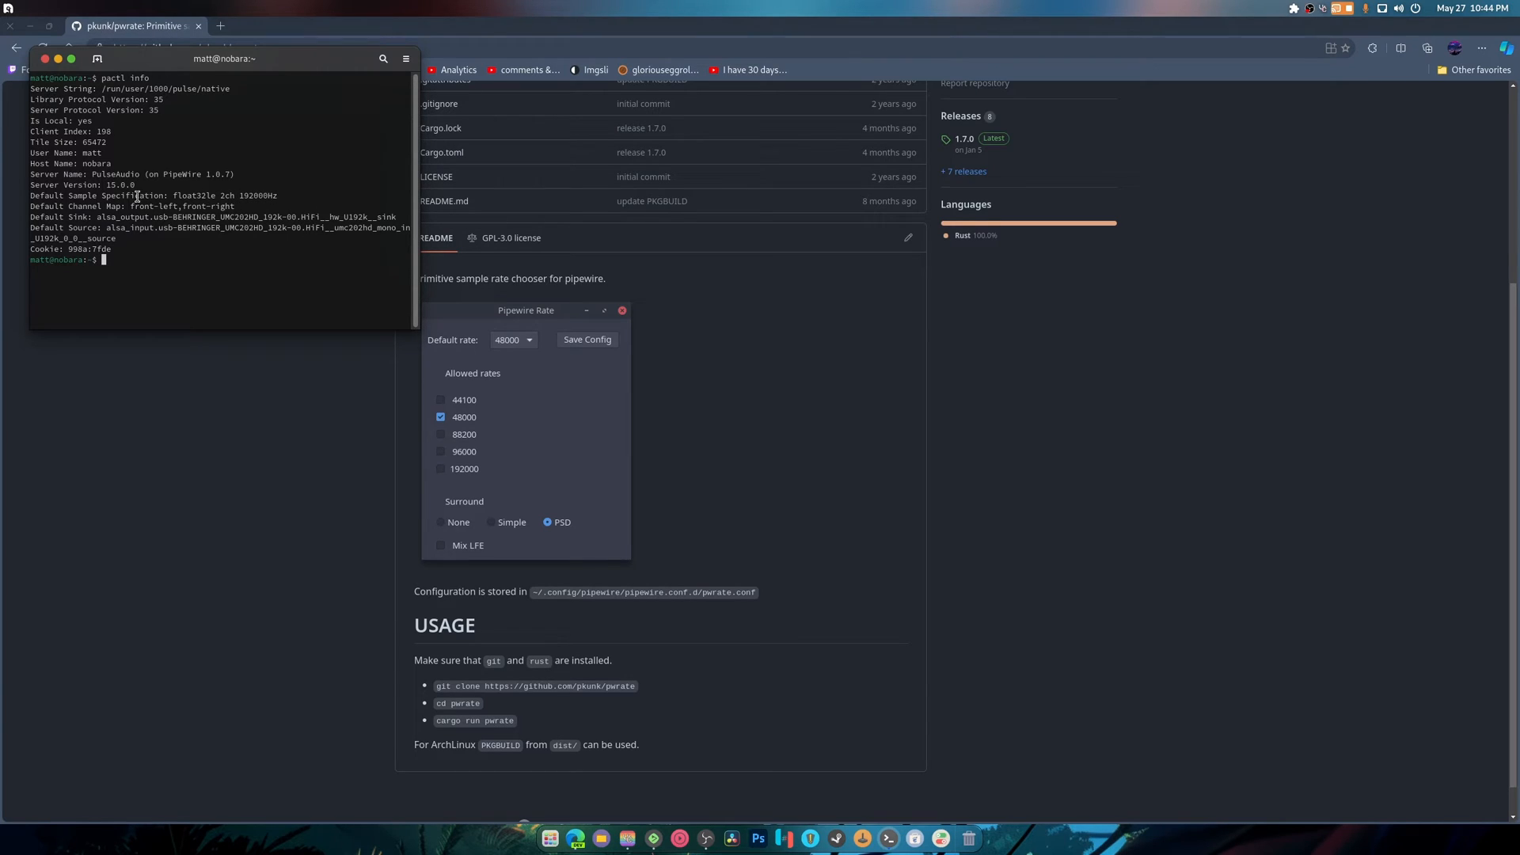
pyautogui.moveTo(338, 174)
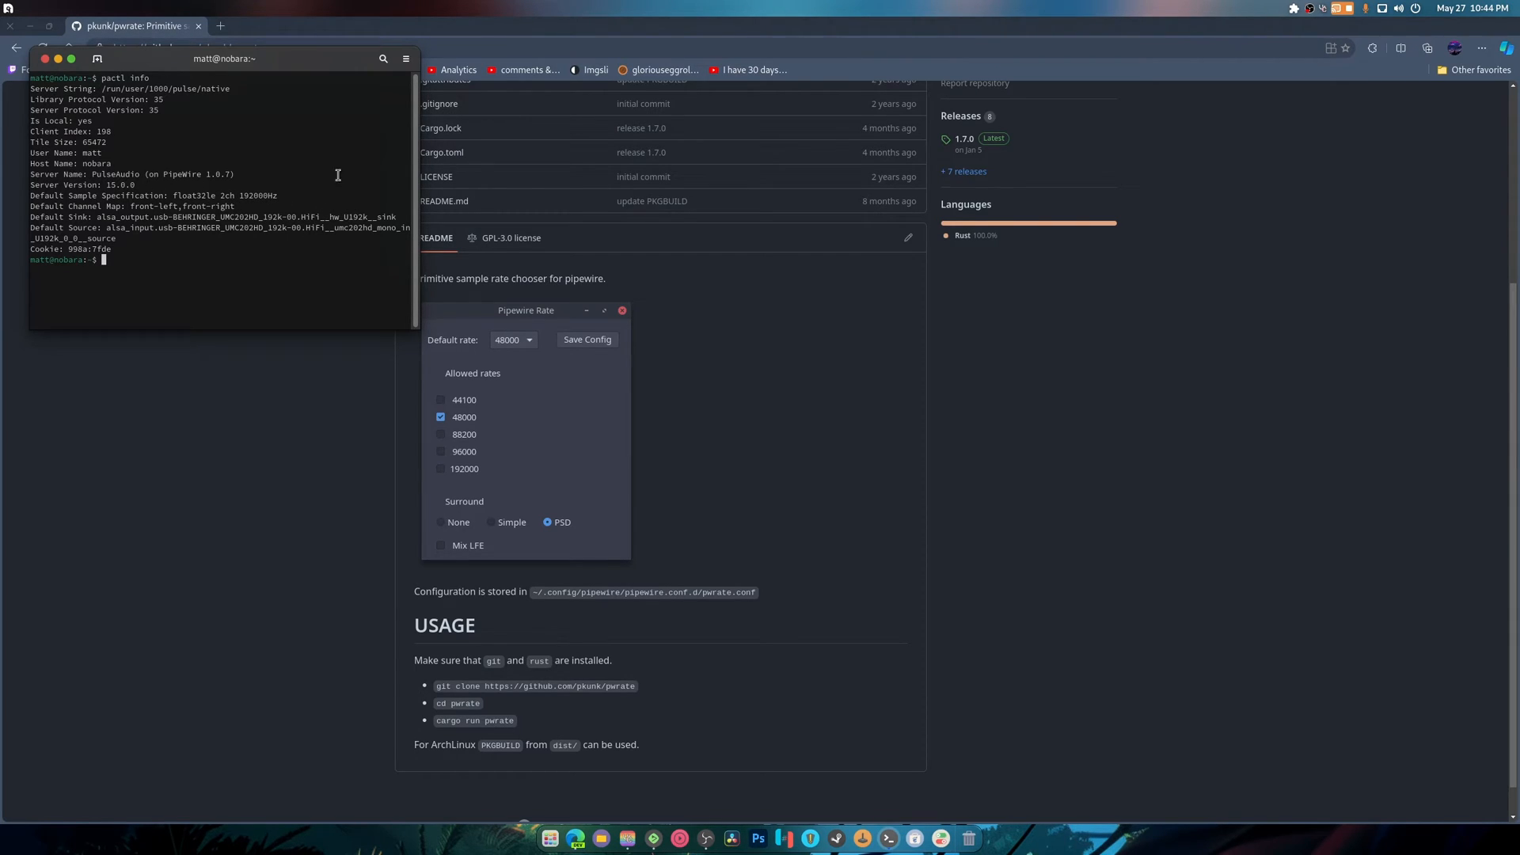
pyautogui.moveTo(127, 154)
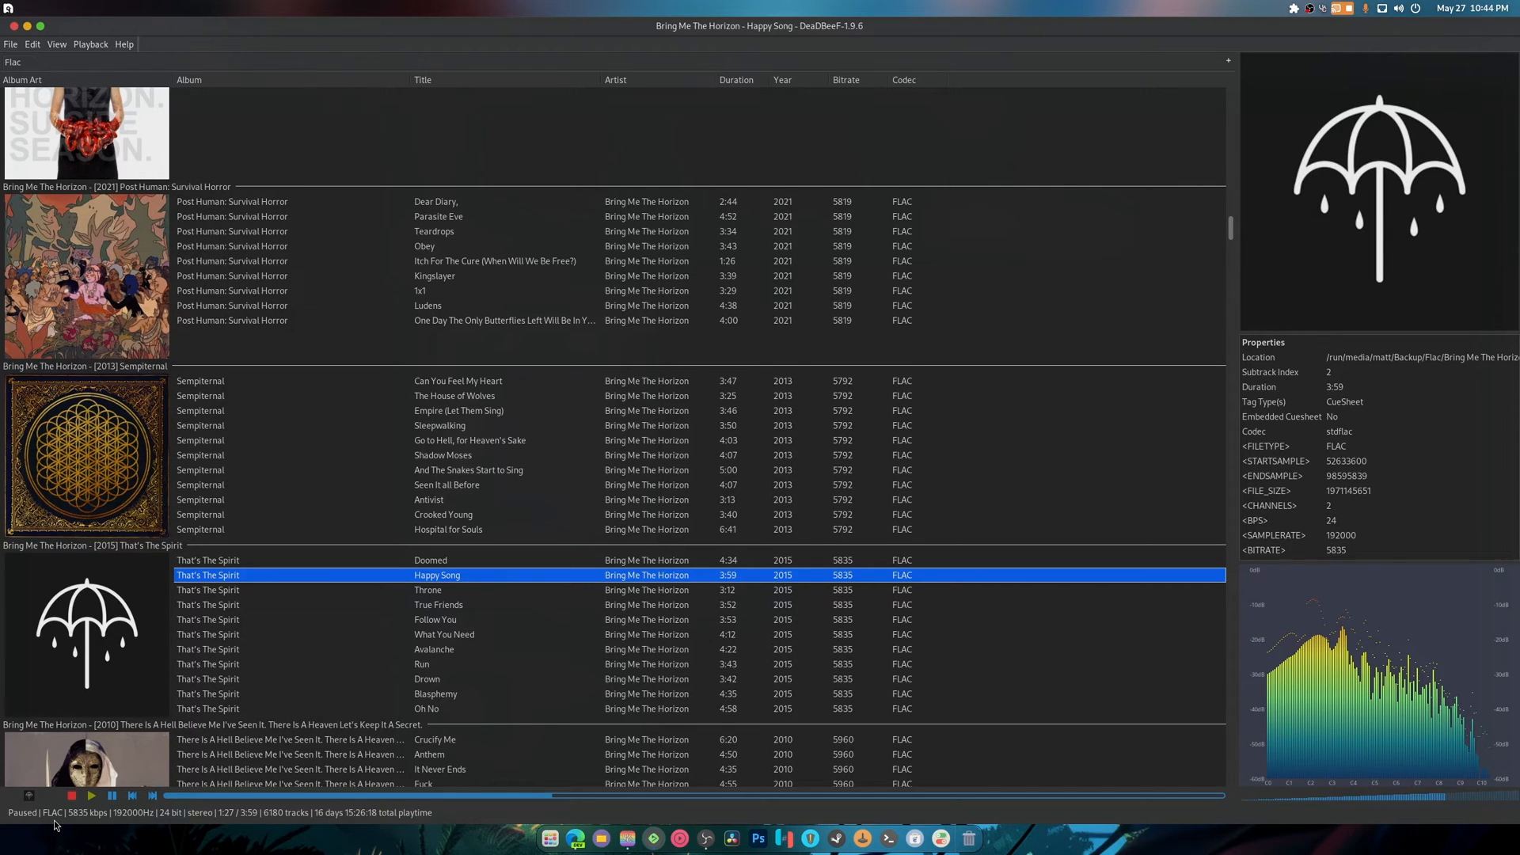
pyautogui.moveTo(359, 597)
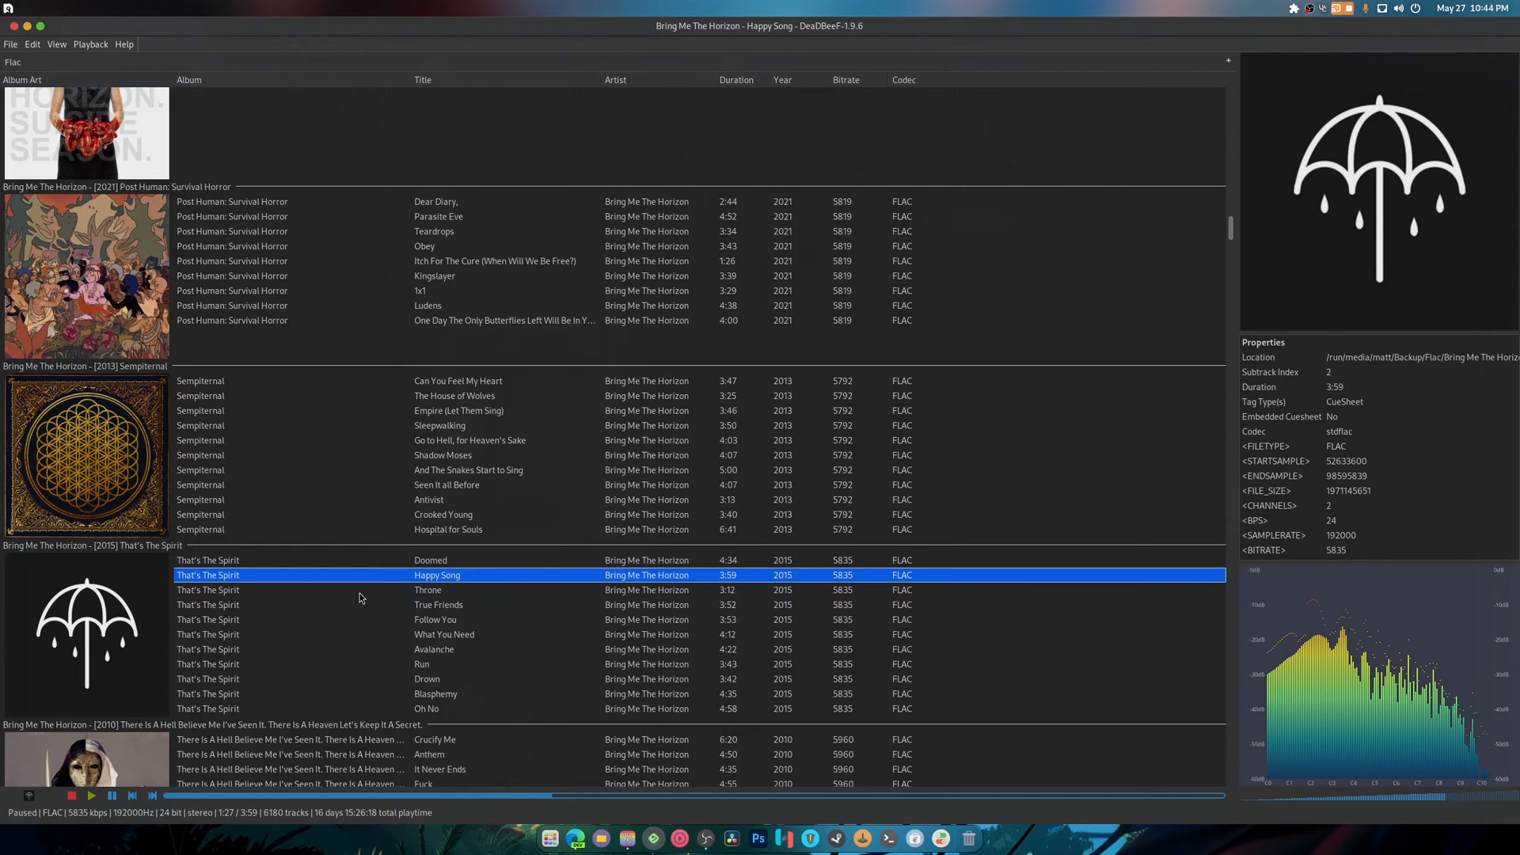
# From Releases, go to pwrate 1.7.0 and download its prebuilt pwrate binary.
pyautogui.scroll(-3)
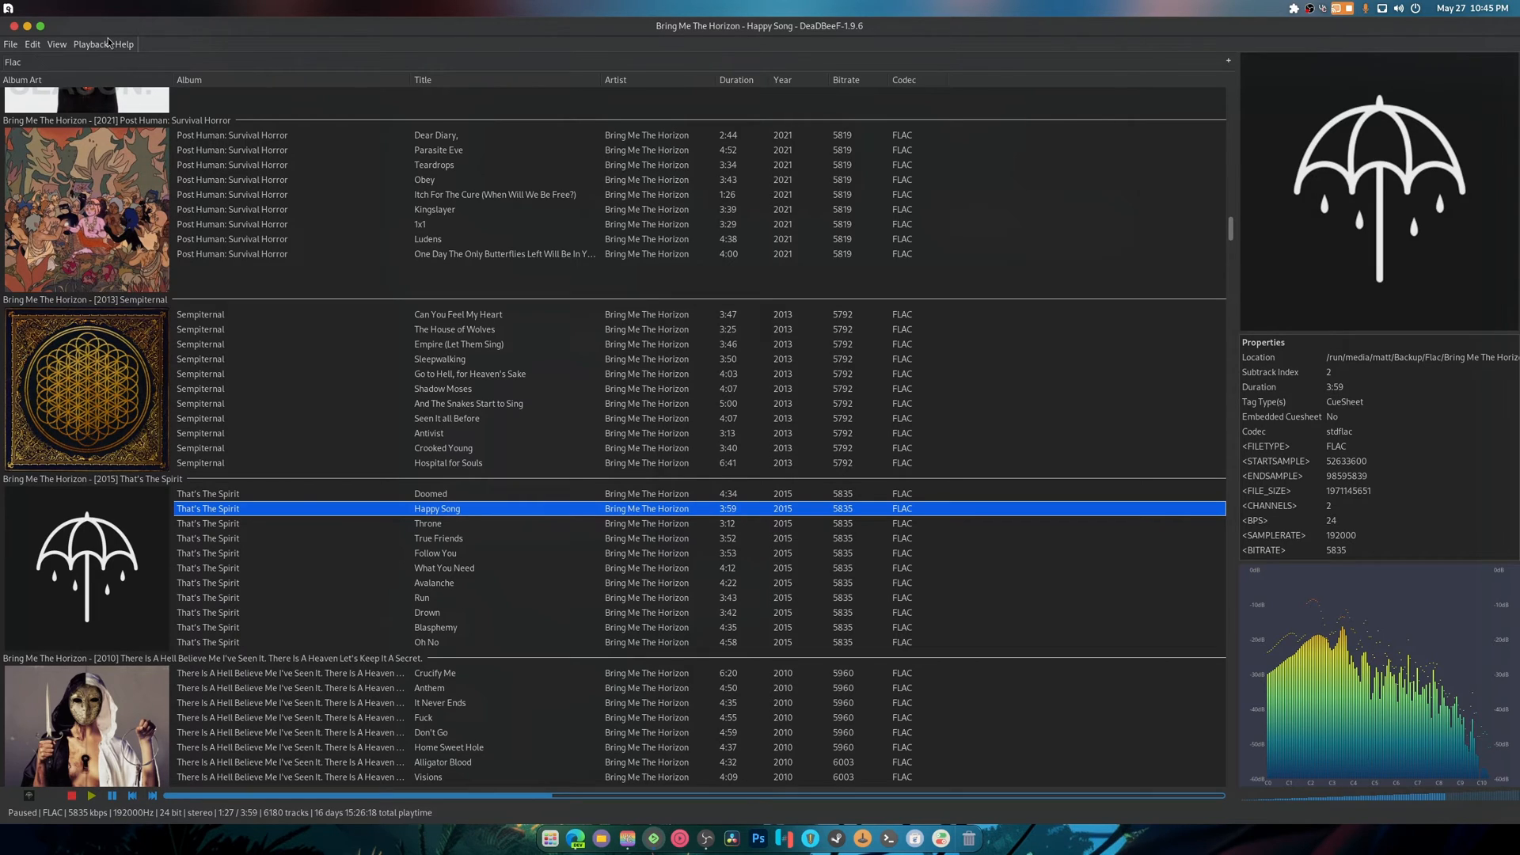
pyautogui.moveTo(1292, 821)
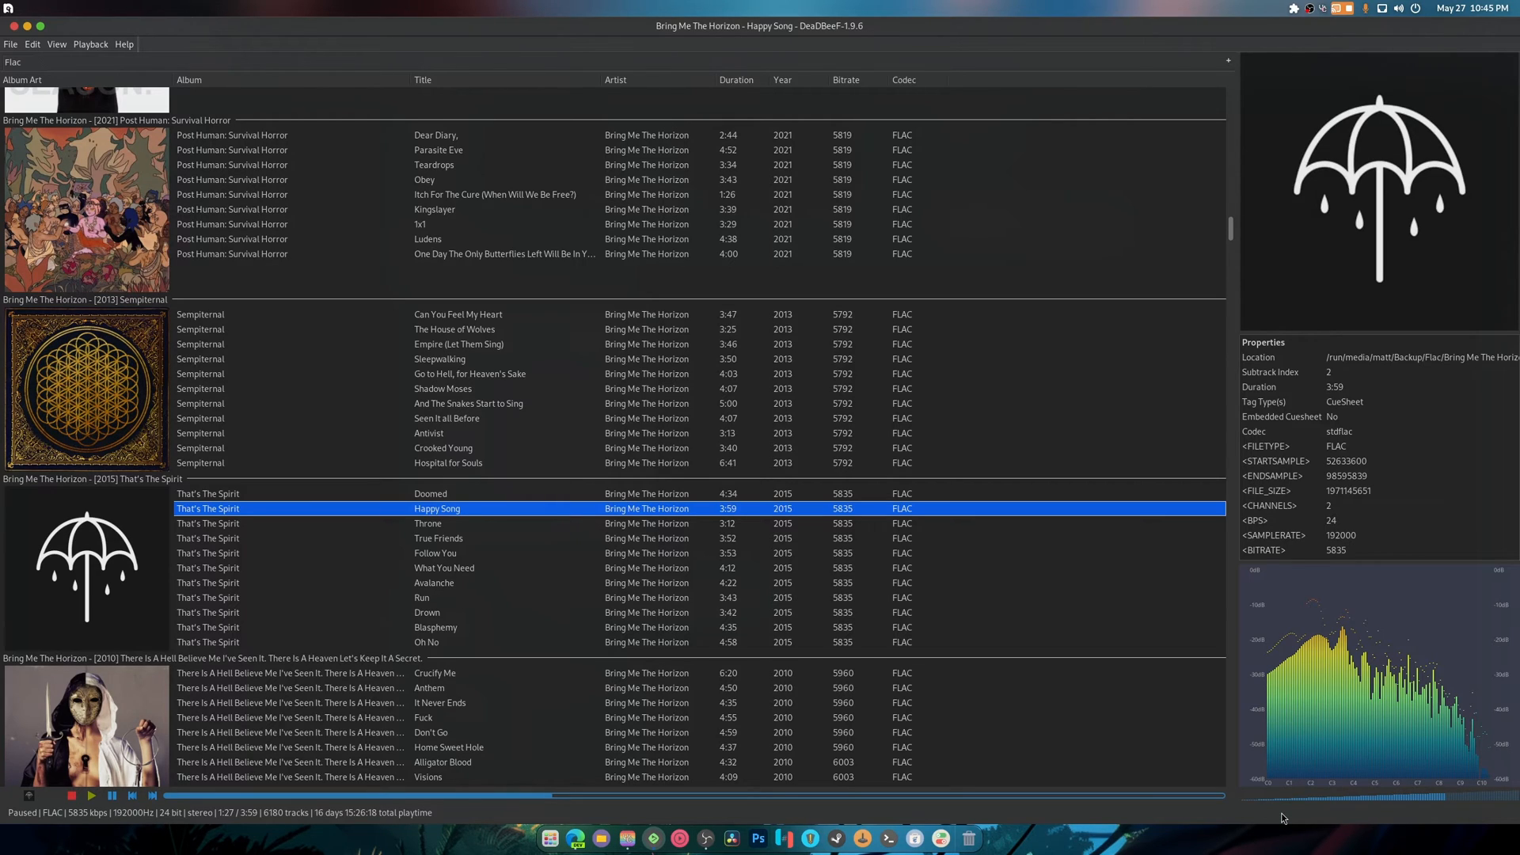
pyautogui.moveTo(891, 640)
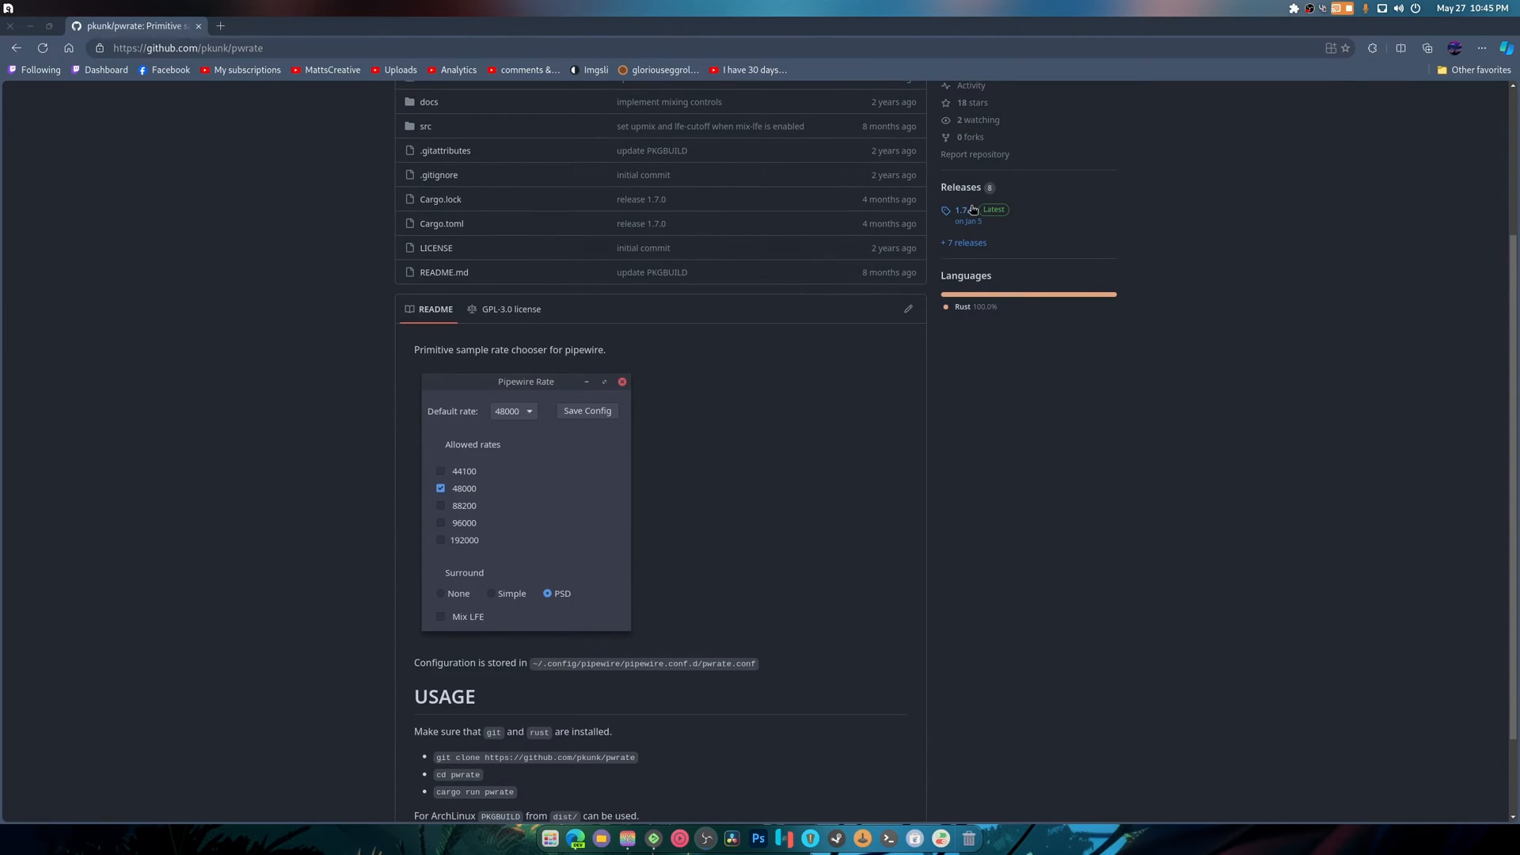
pyautogui.click(962, 209)
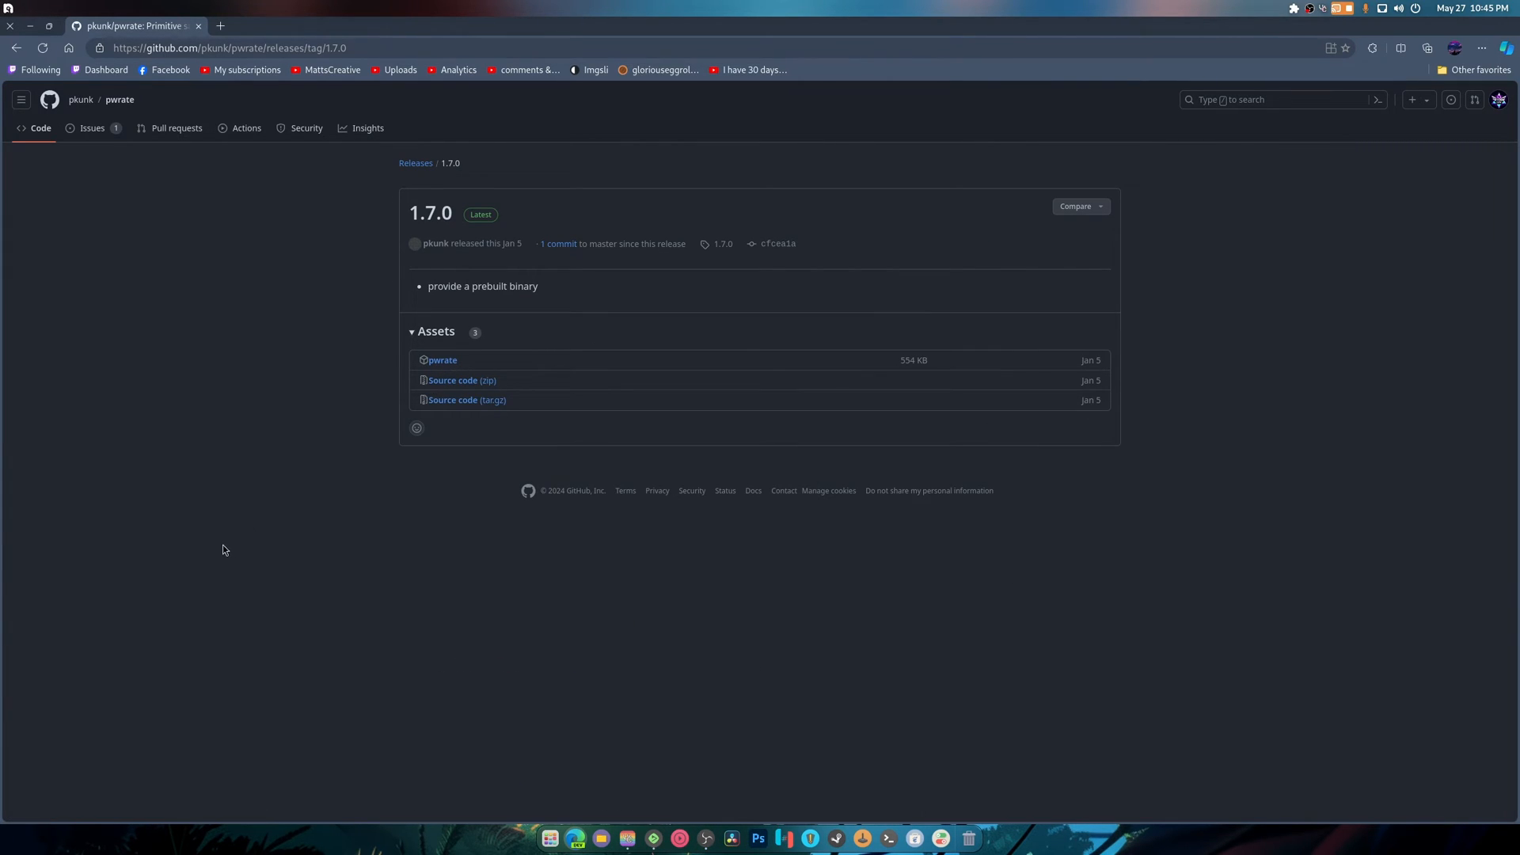
pyautogui.click(442, 359)
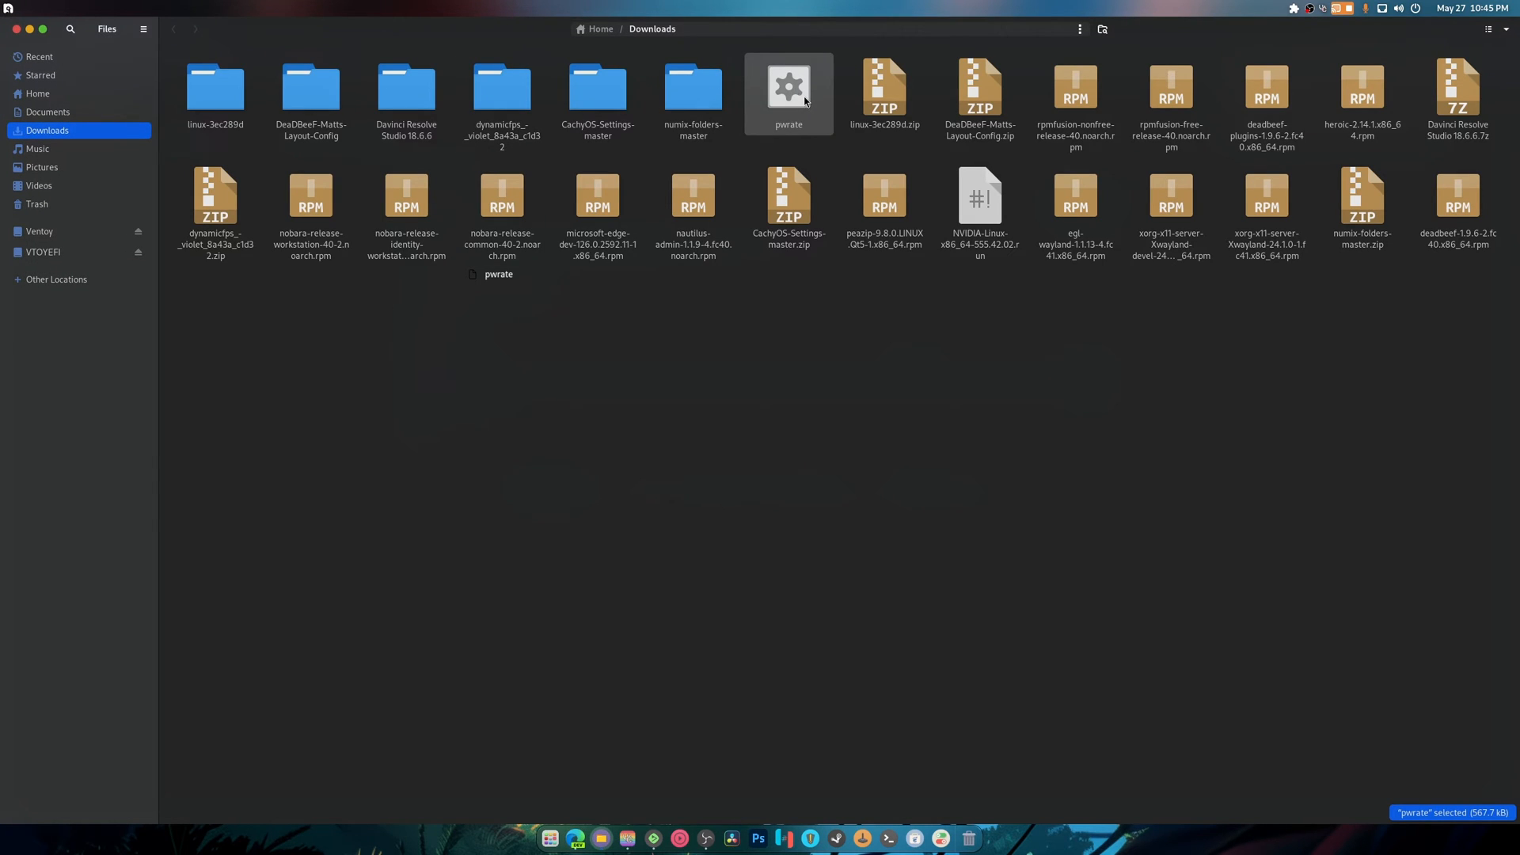
# Try running the downloaded pwrate file, then bring up its Properties to make it executable.
pyautogui.doubleClick(789, 87)
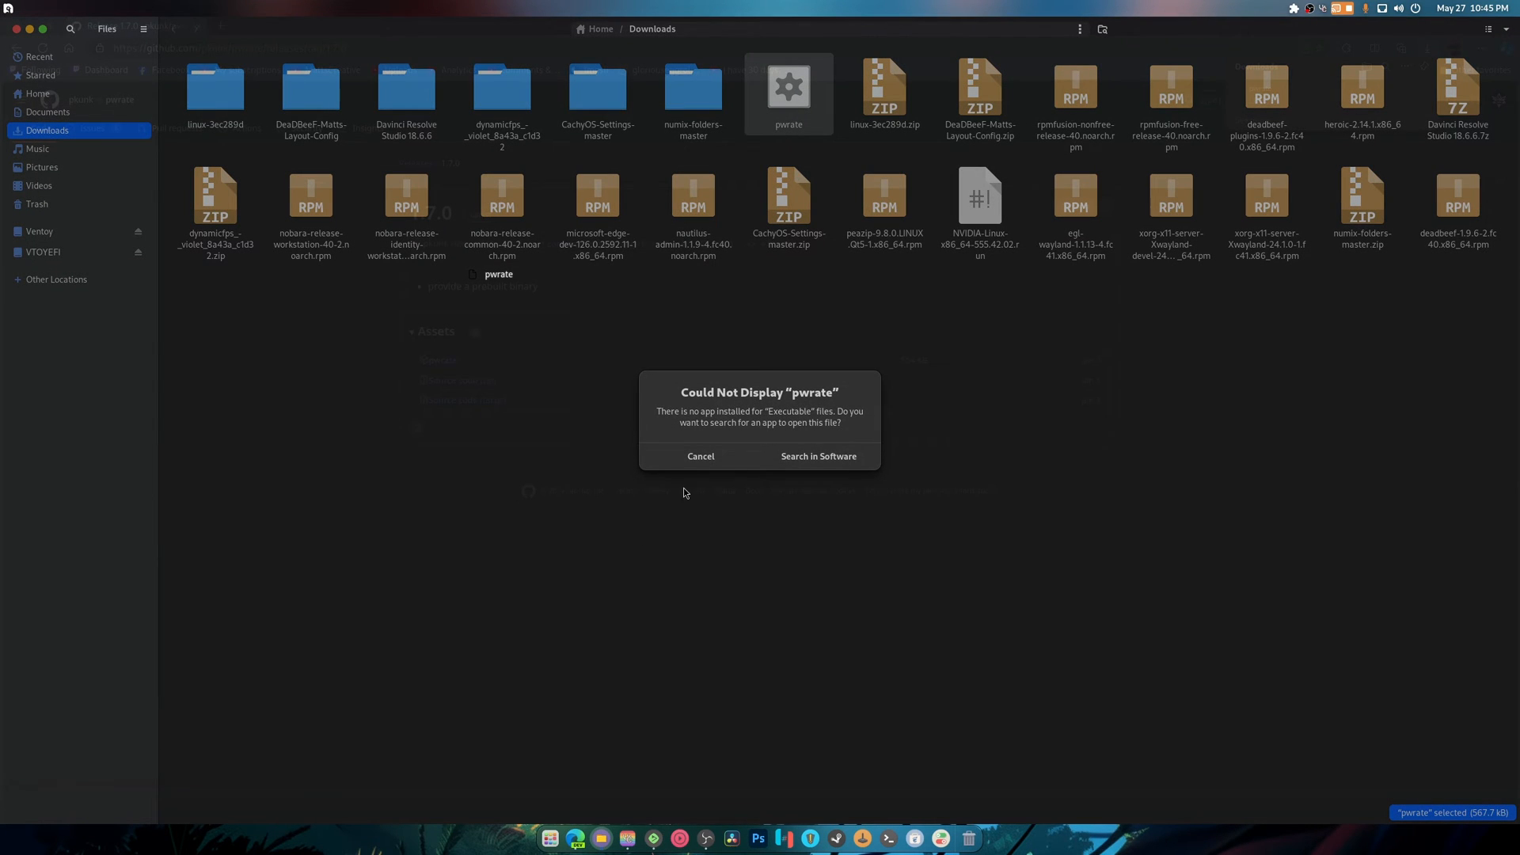
pyautogui.rightClick(788, 85)
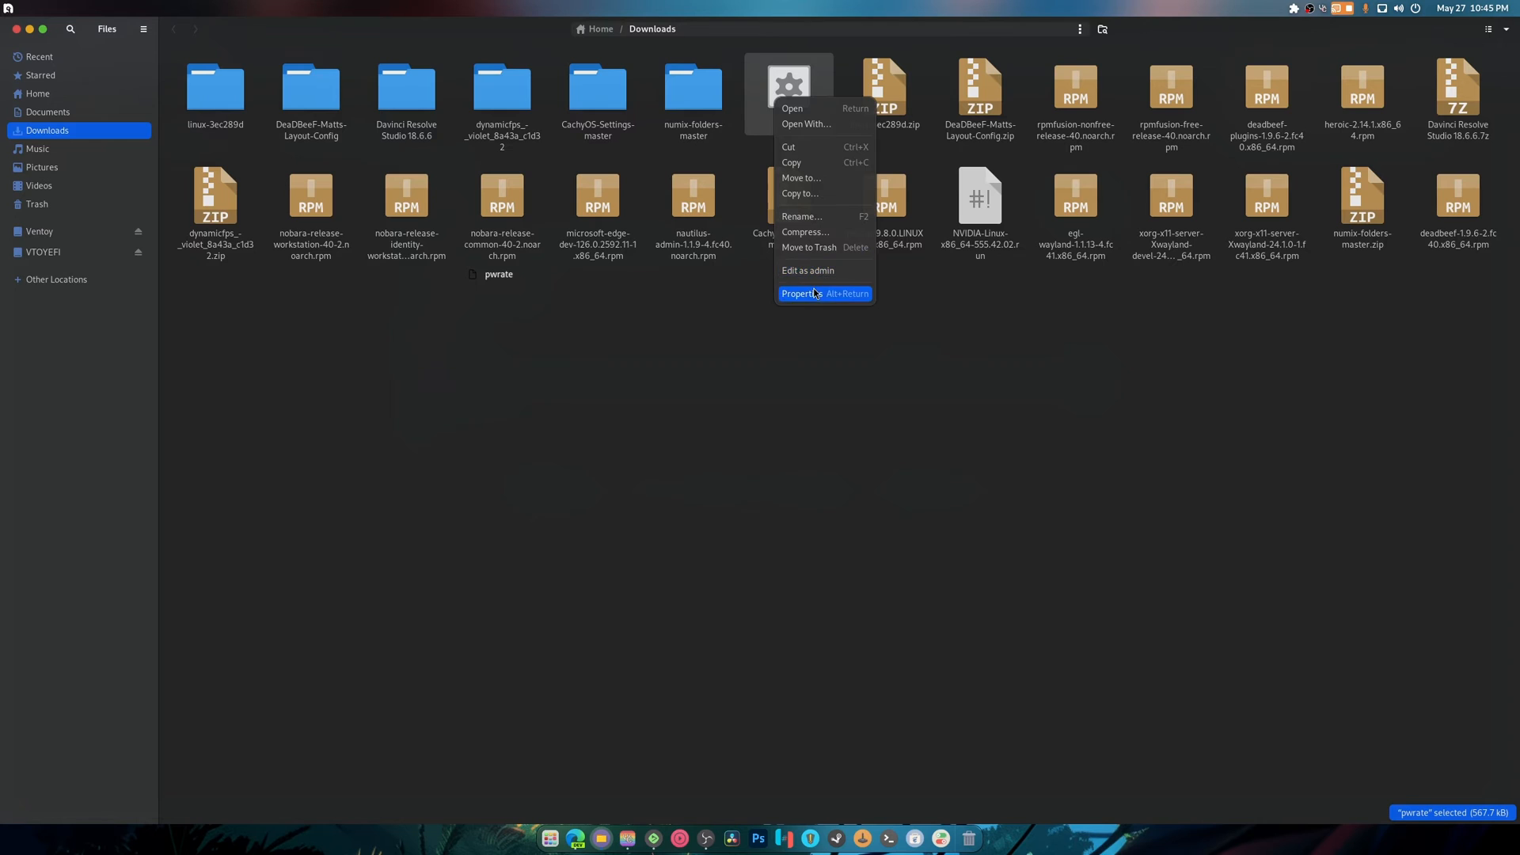
pyautogui.click(798, 294)
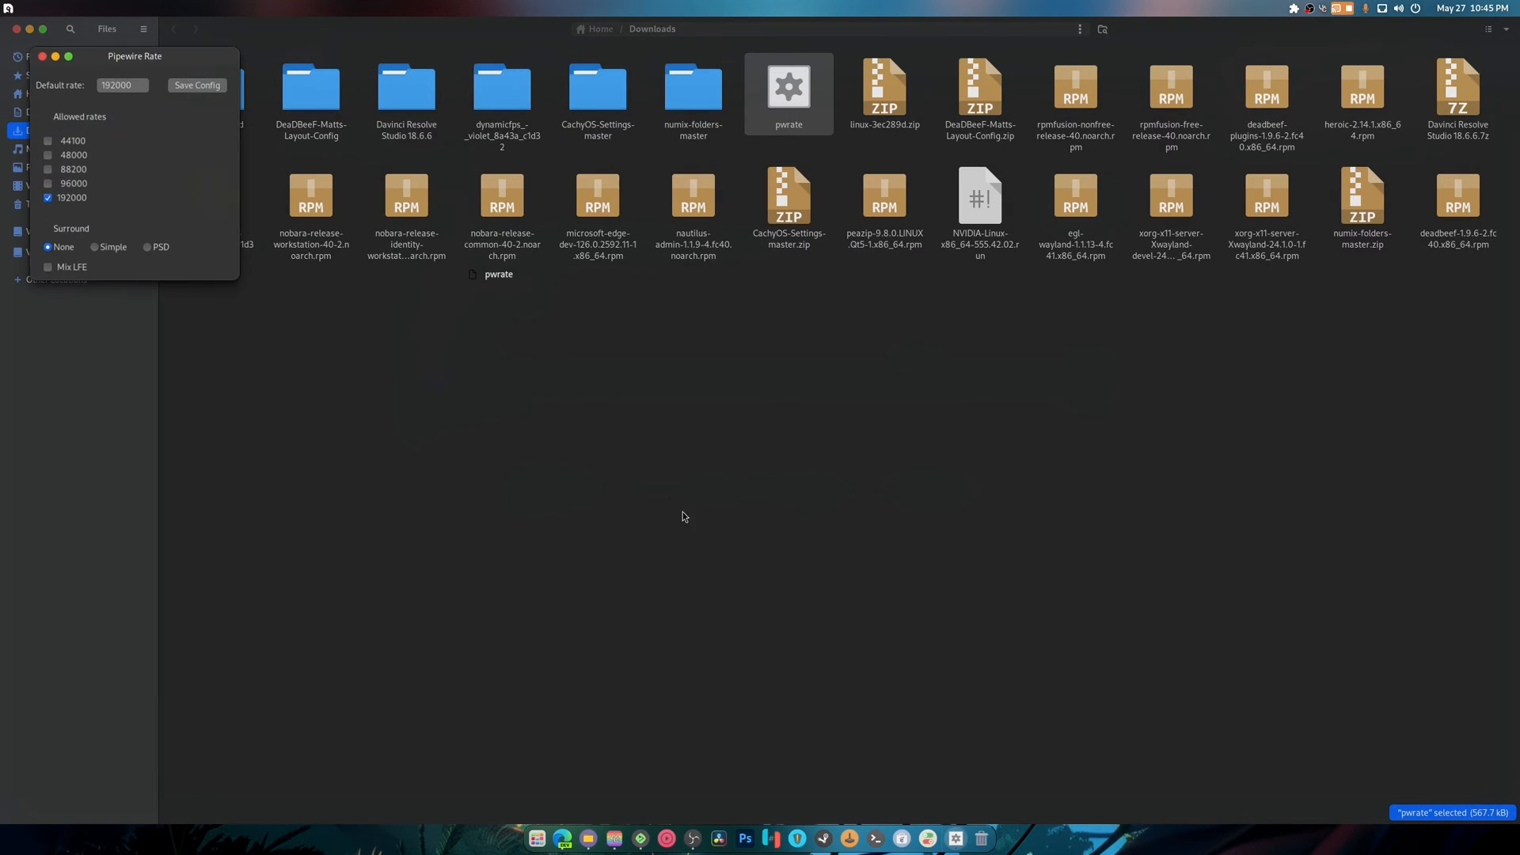
# Tick 48000 under Allowed rates, keeping the default rate at 192000.
pyautogui.click(43, 57)
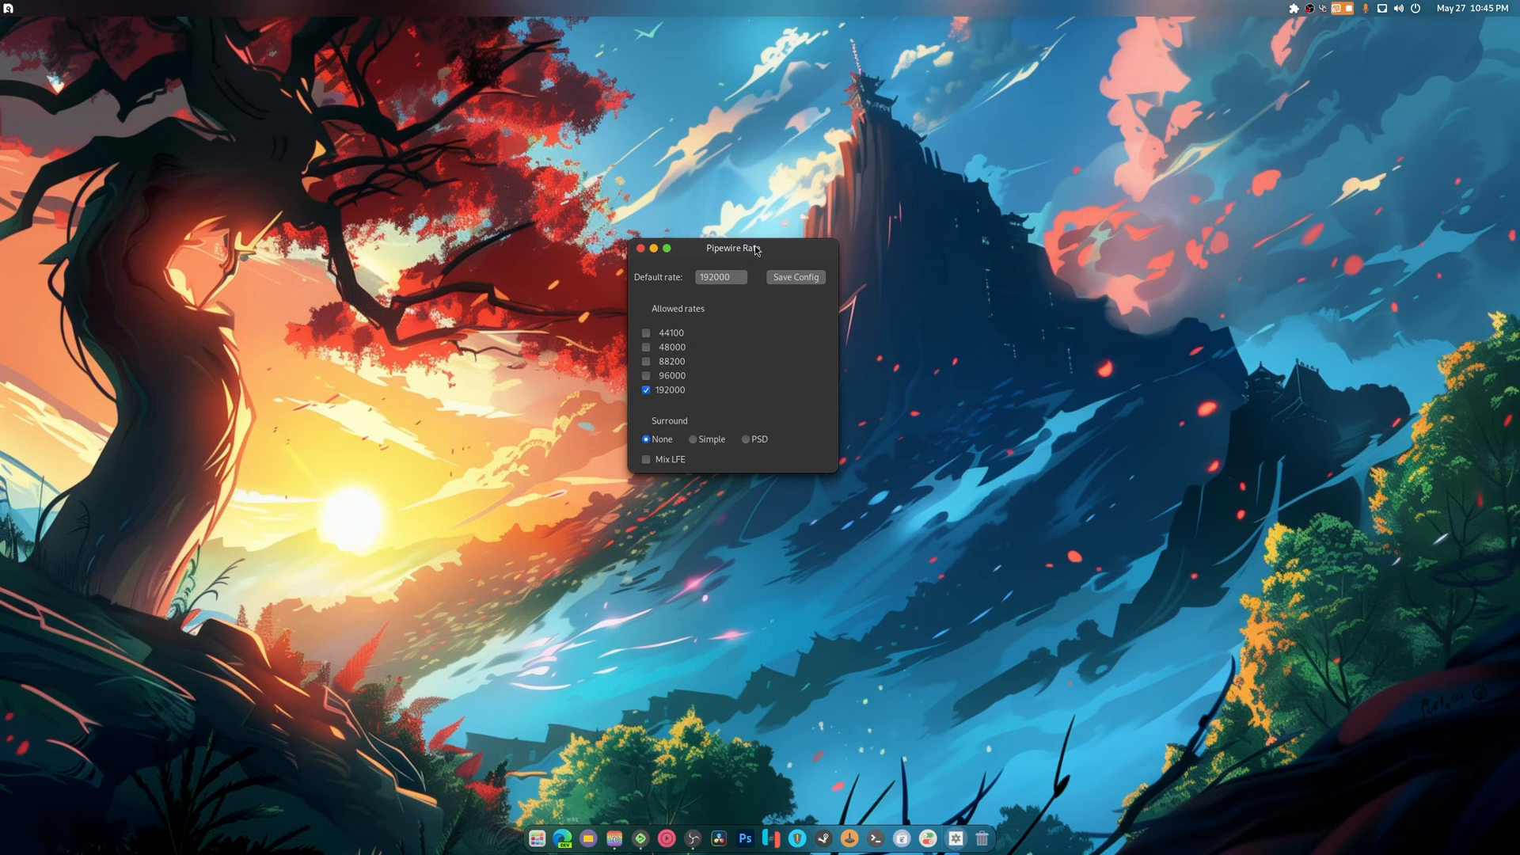
pyautogui.moveTo(664, 400)
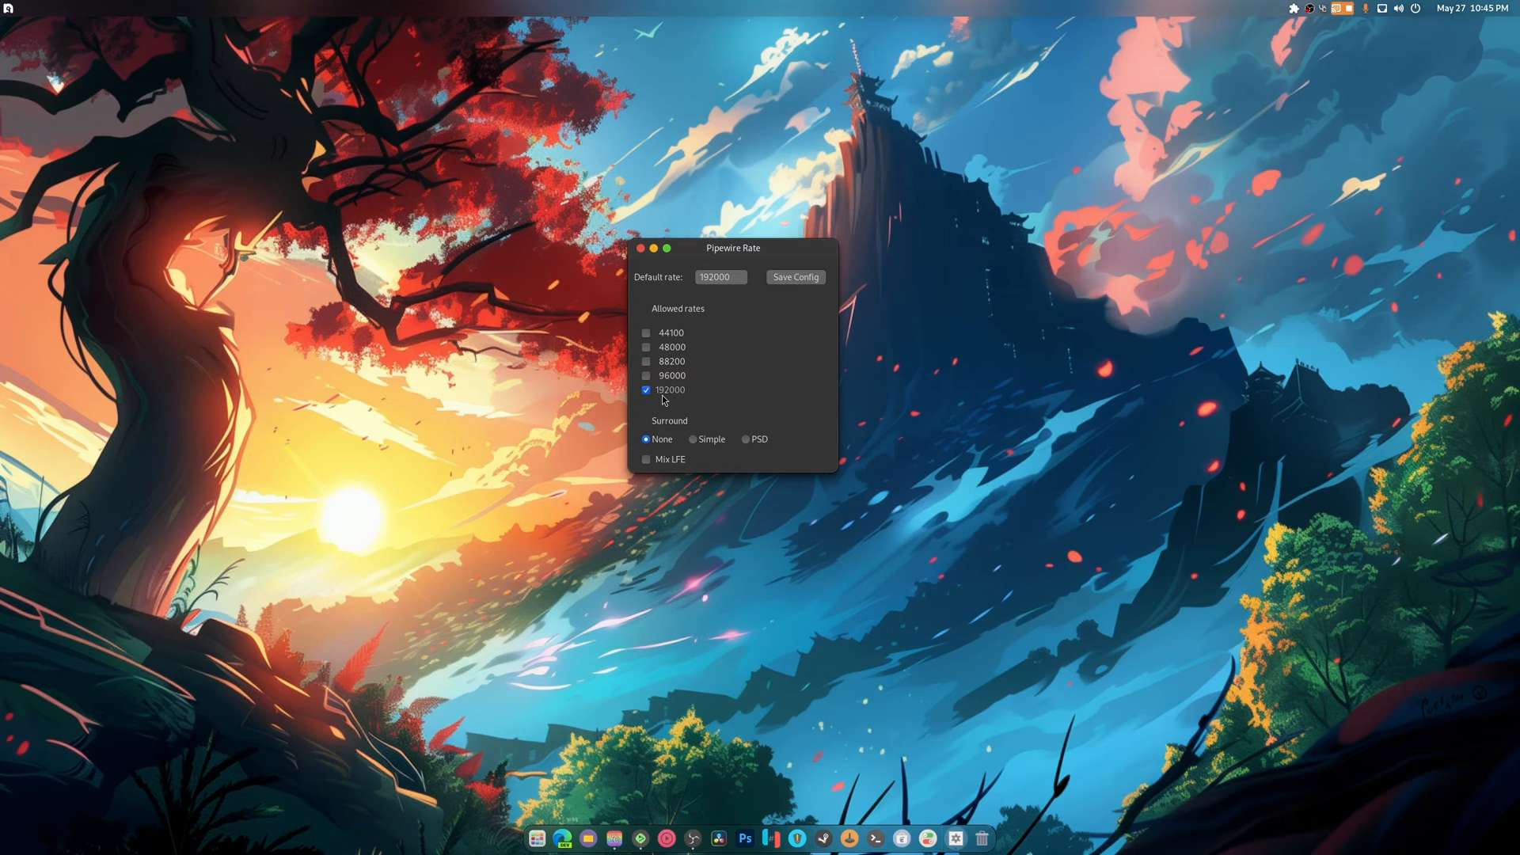
pyautogui.moveTo(714, 309)
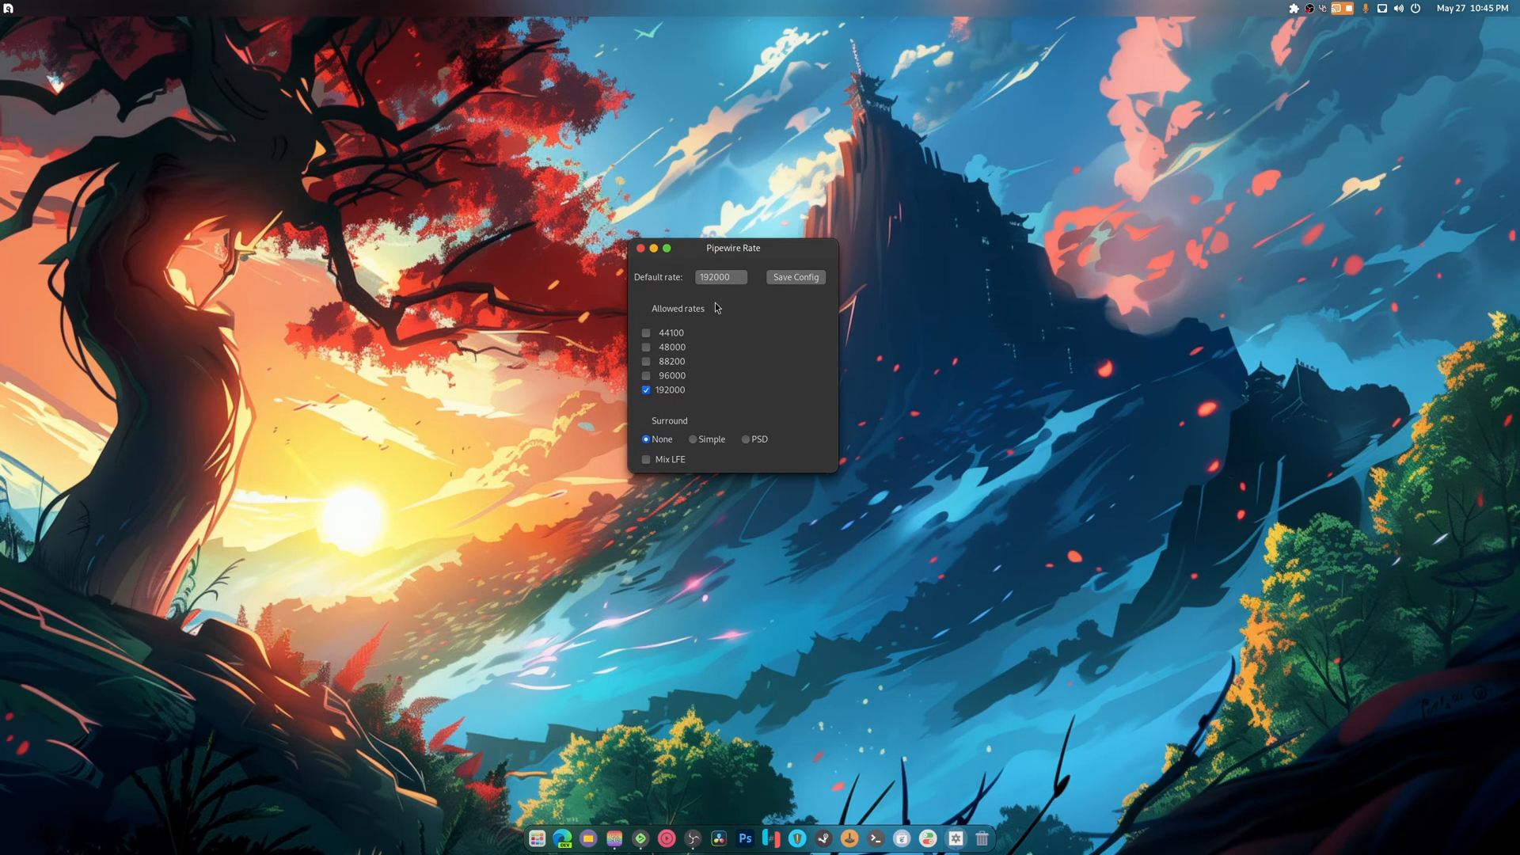
pyautogui.moveTo(699, 393)
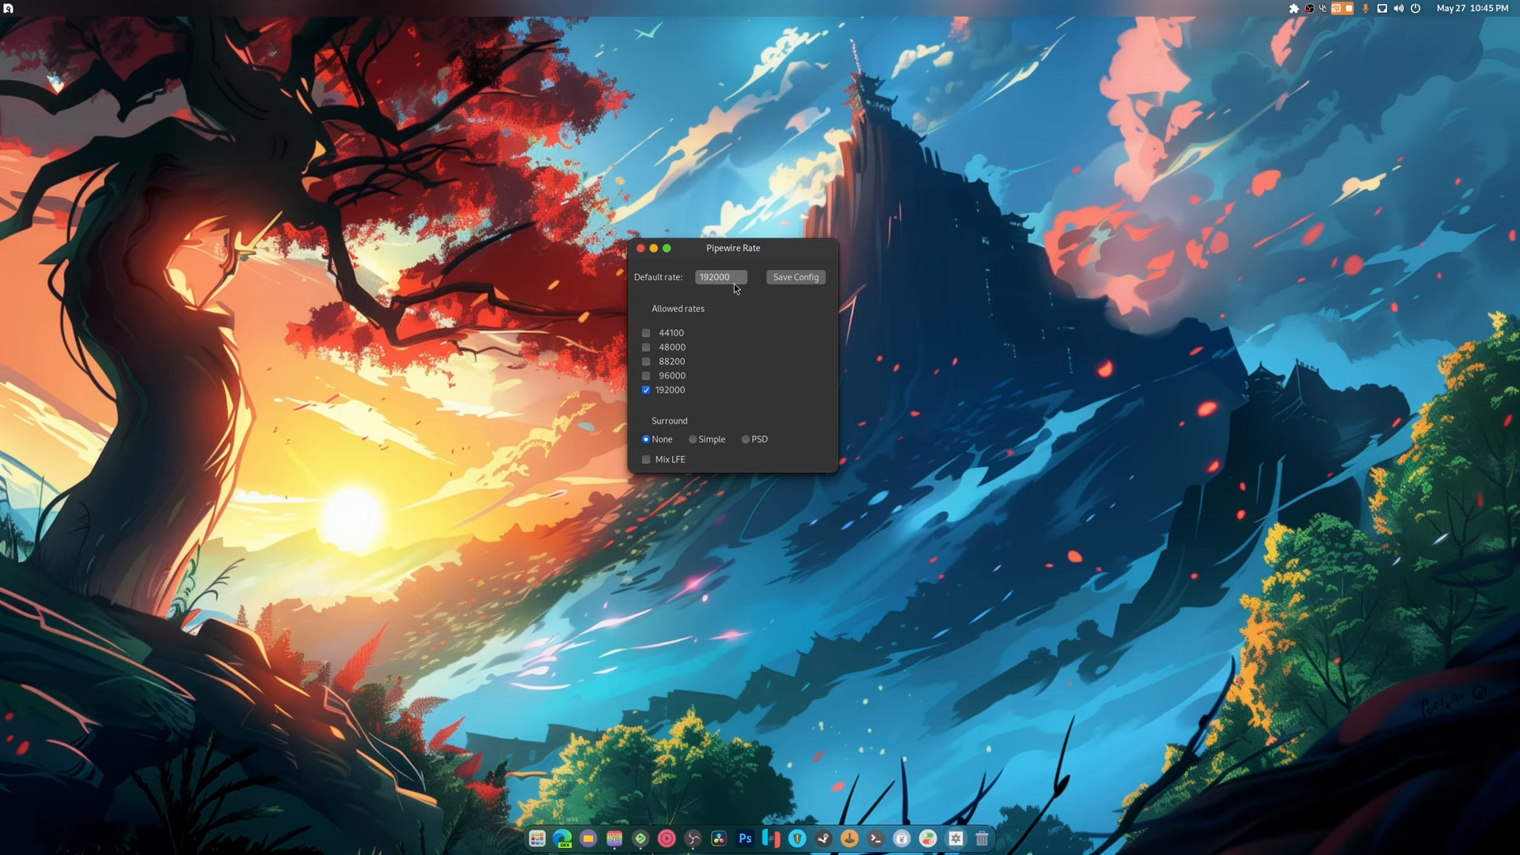
pyautogui.moveTo(729, 289)
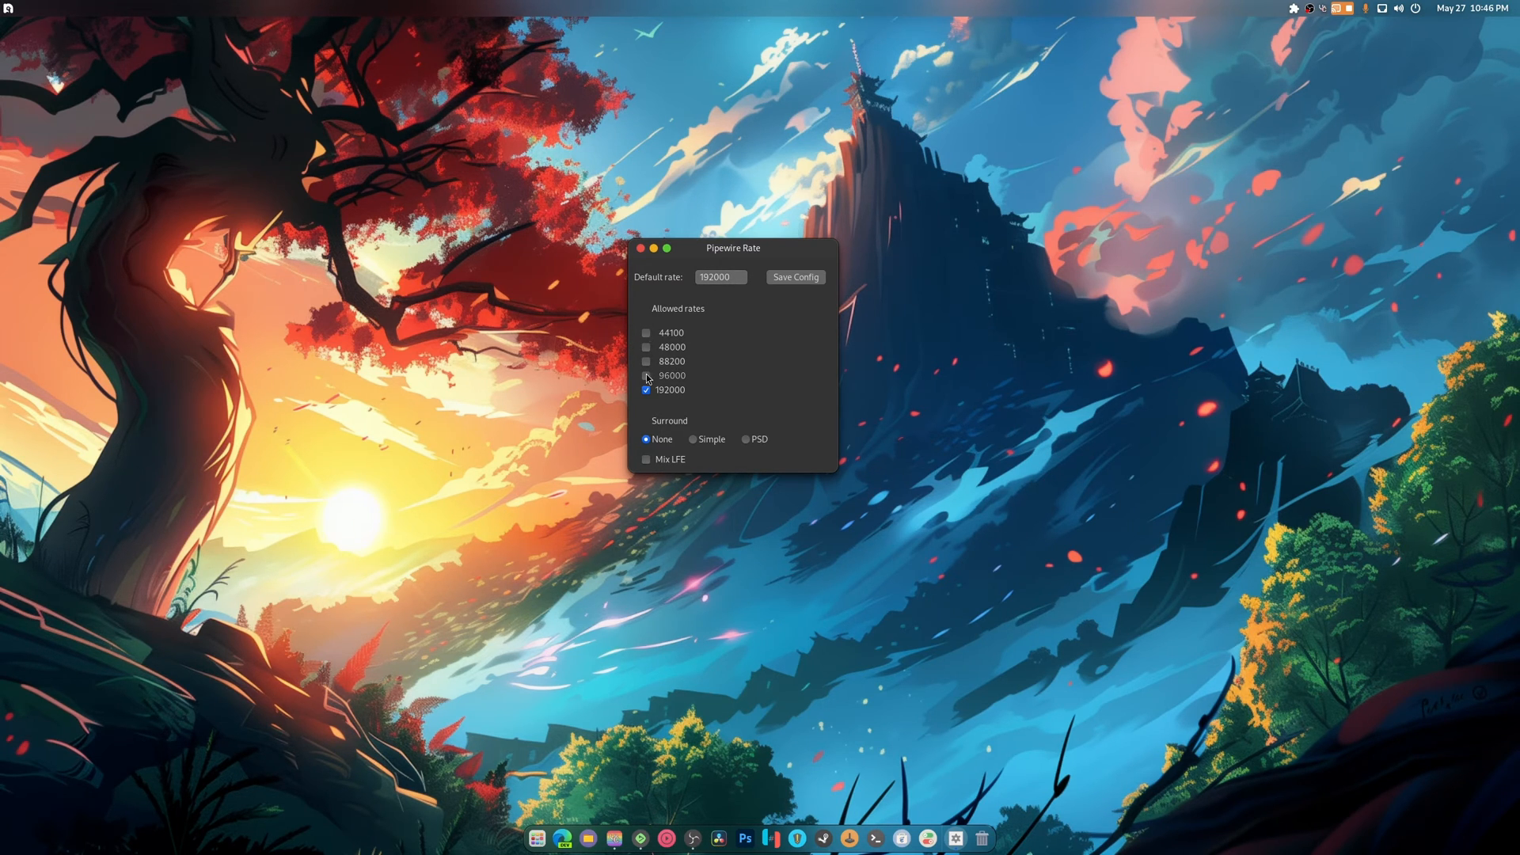
pyautogui.click(646, 347)
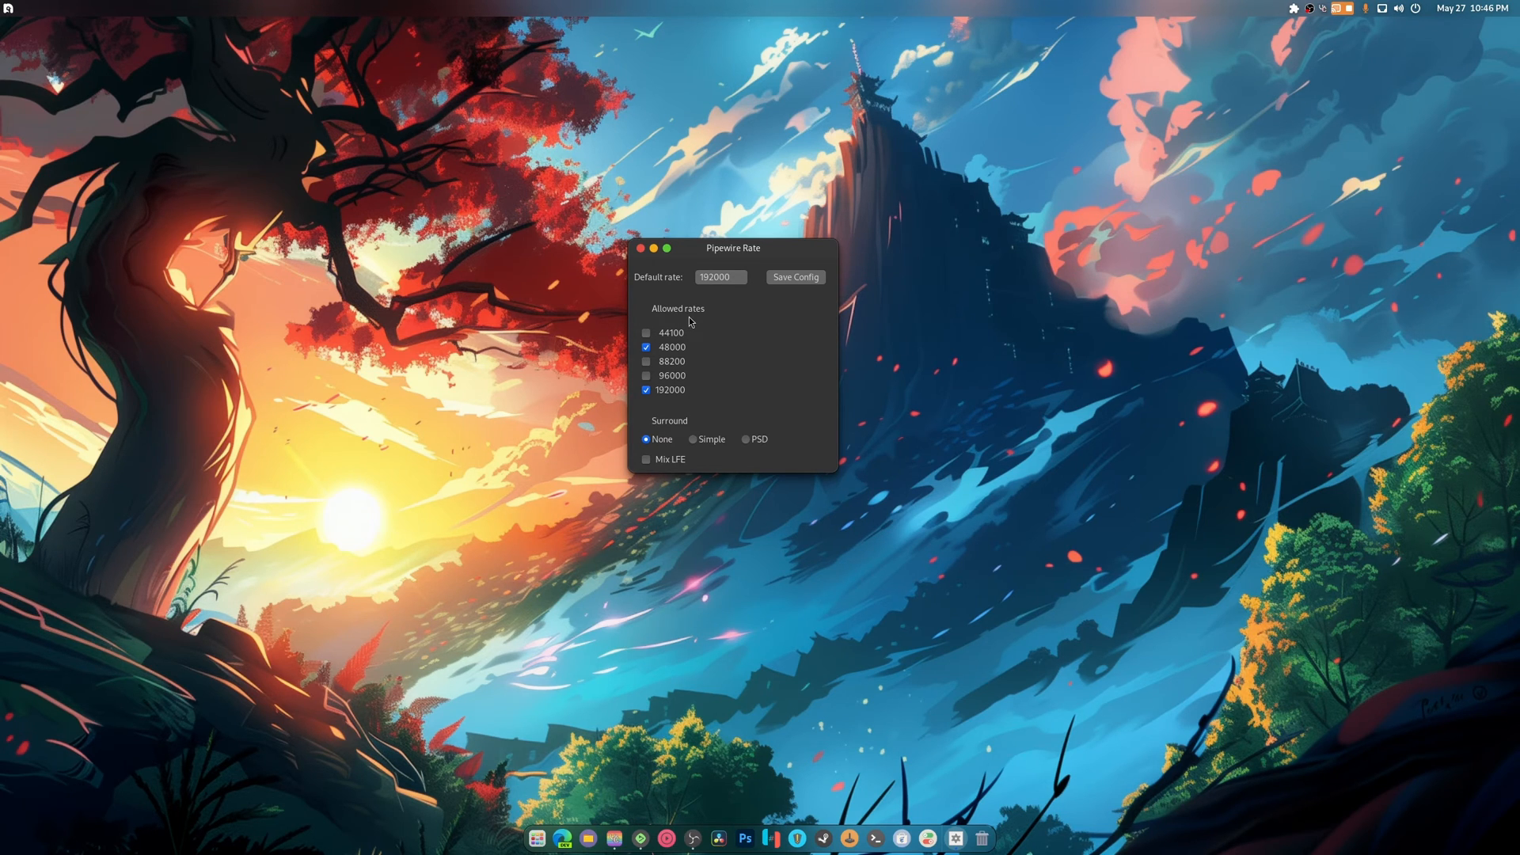
pyautogui.moveTo(720, 391)
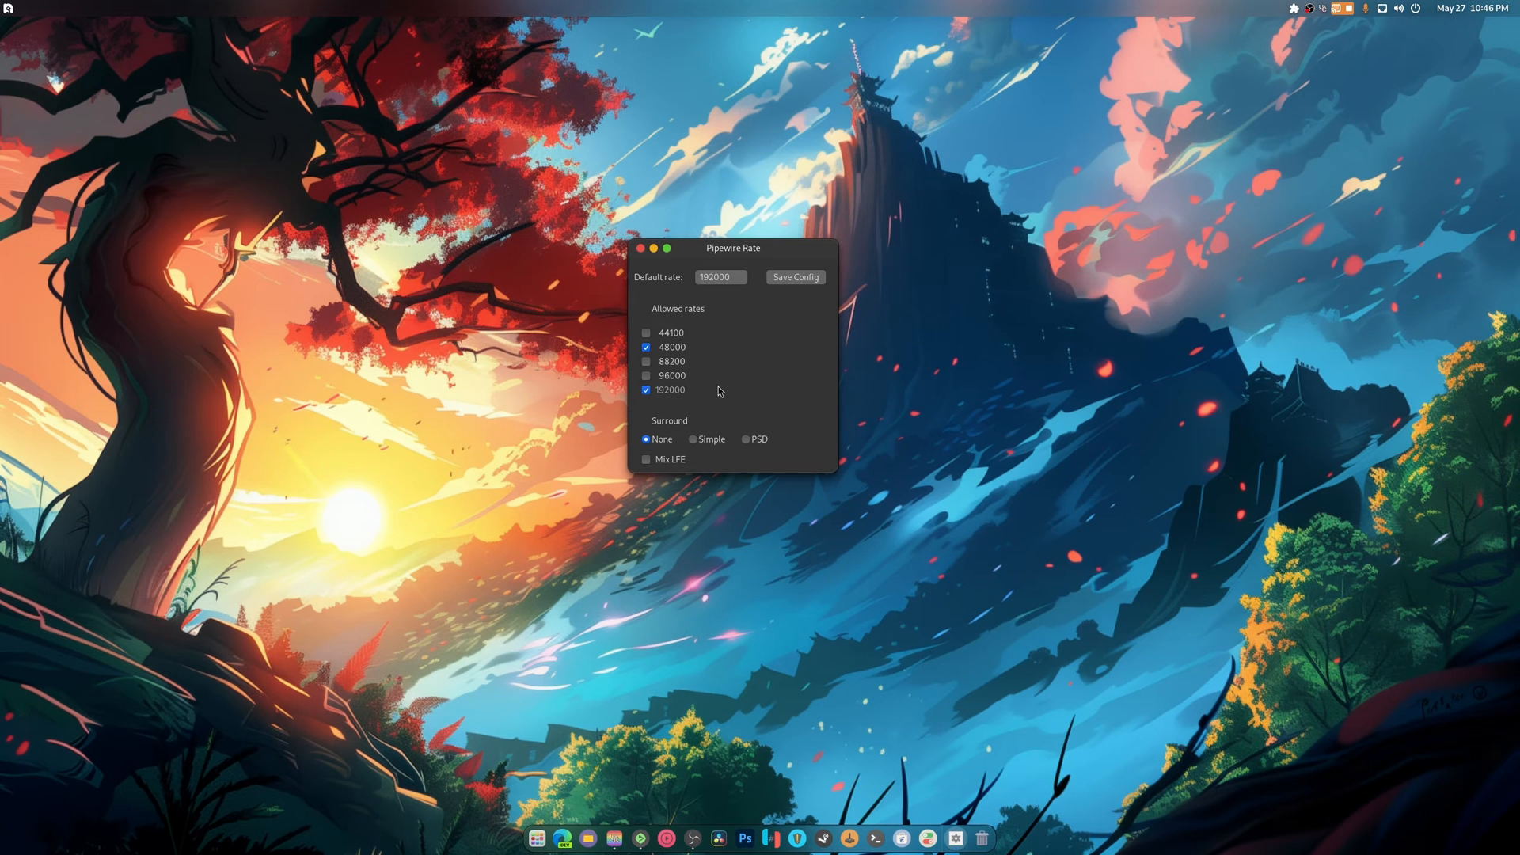
pyautogui.moveTo(717, 696)
pyautogui.write('pactl info')
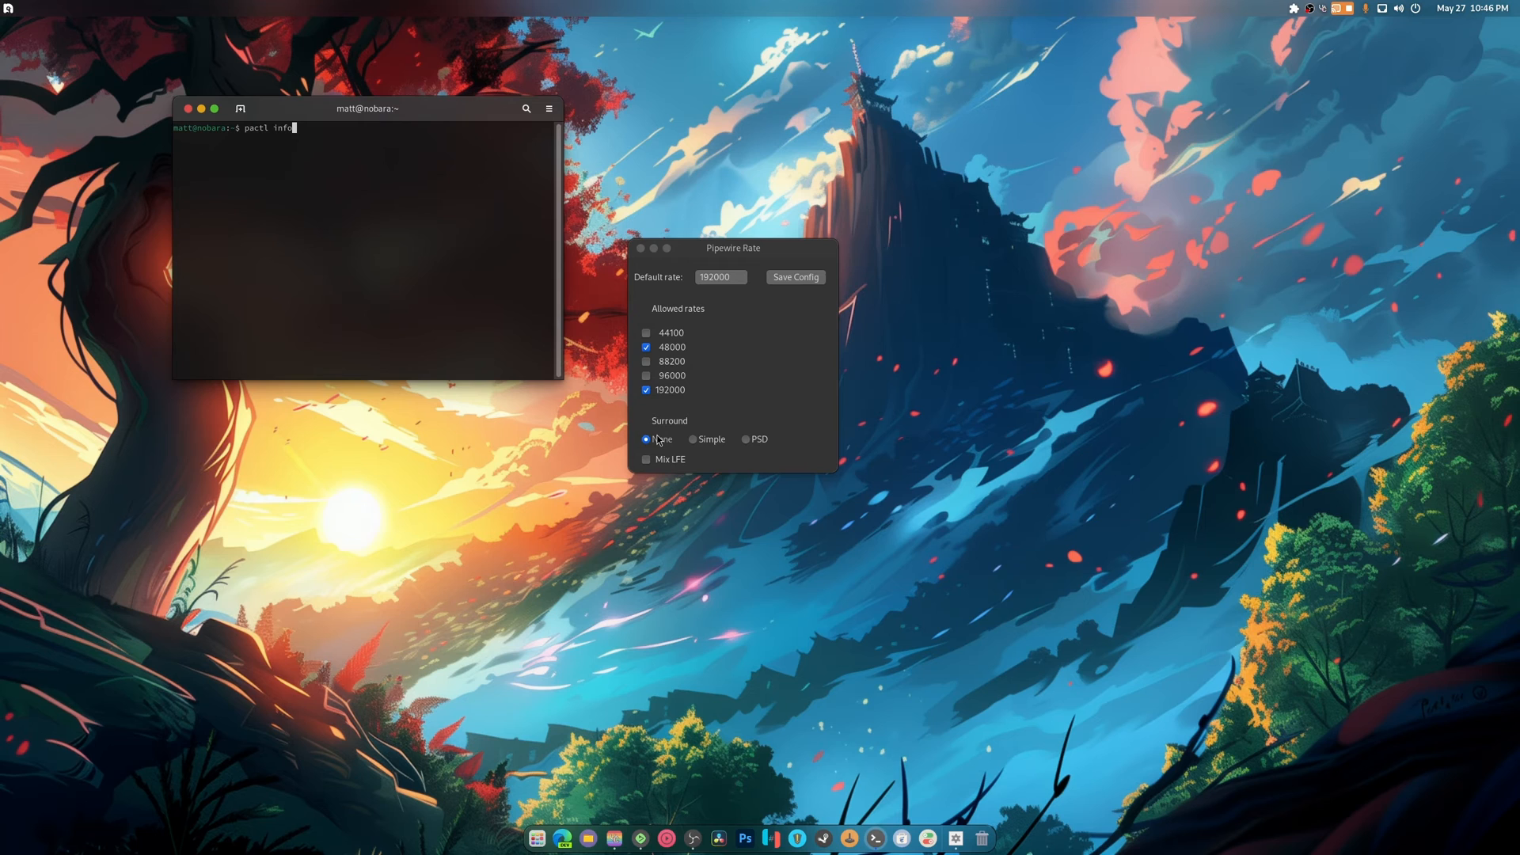
# Enter 'systemctl --user restart wireplumber pipewire pipewire-pulse' and highlight its parts without running it.
pyautogui.write('systemctl --user restart wireplumber pipewire pipewire-pulse')
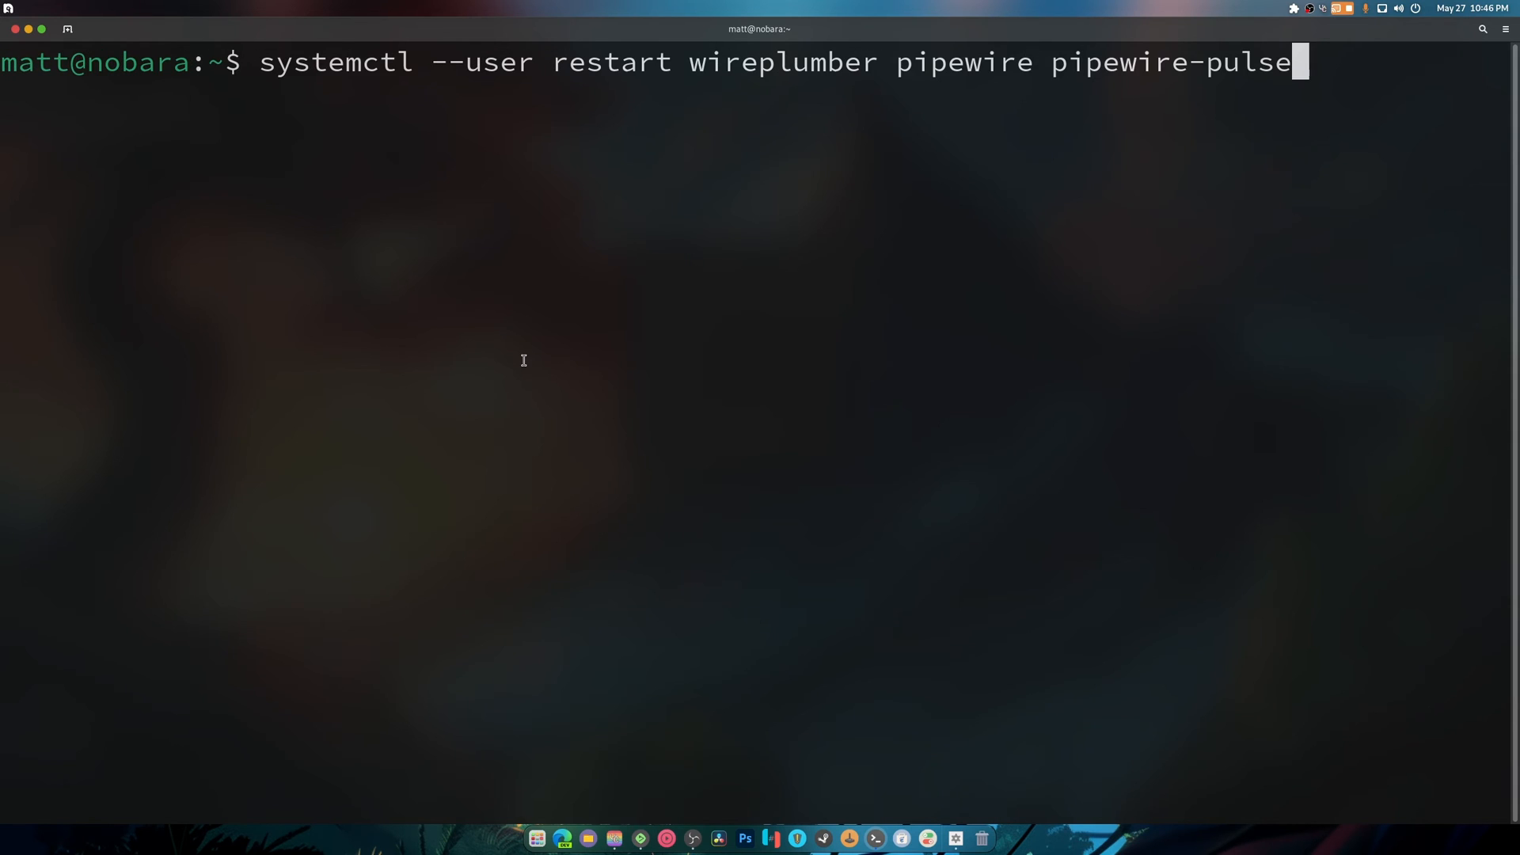
pyautogui.moveTo(317, 93)
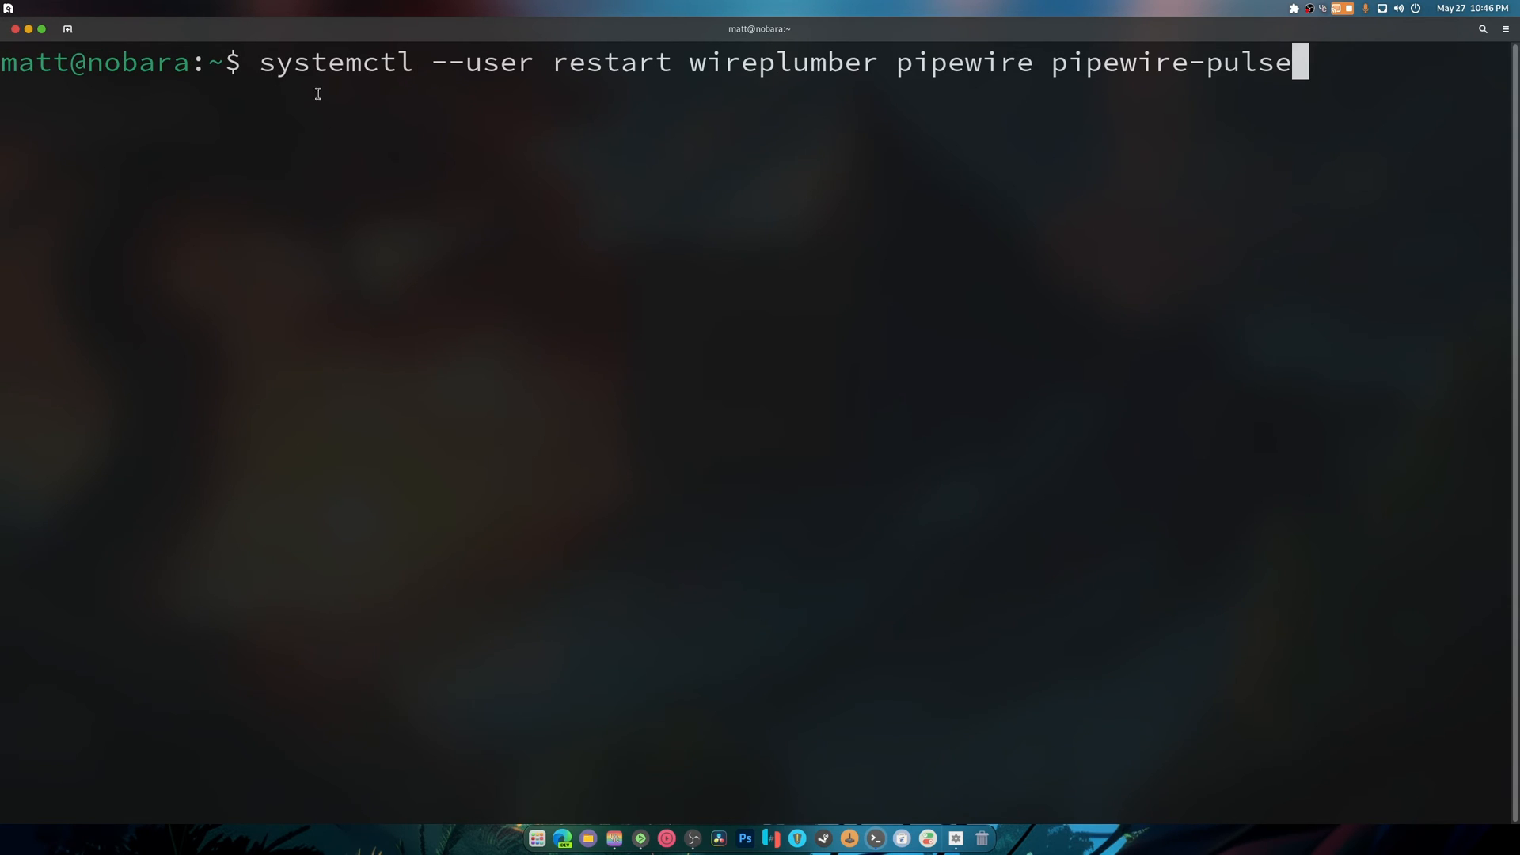
pyautogui.doubleClick(334, 62)
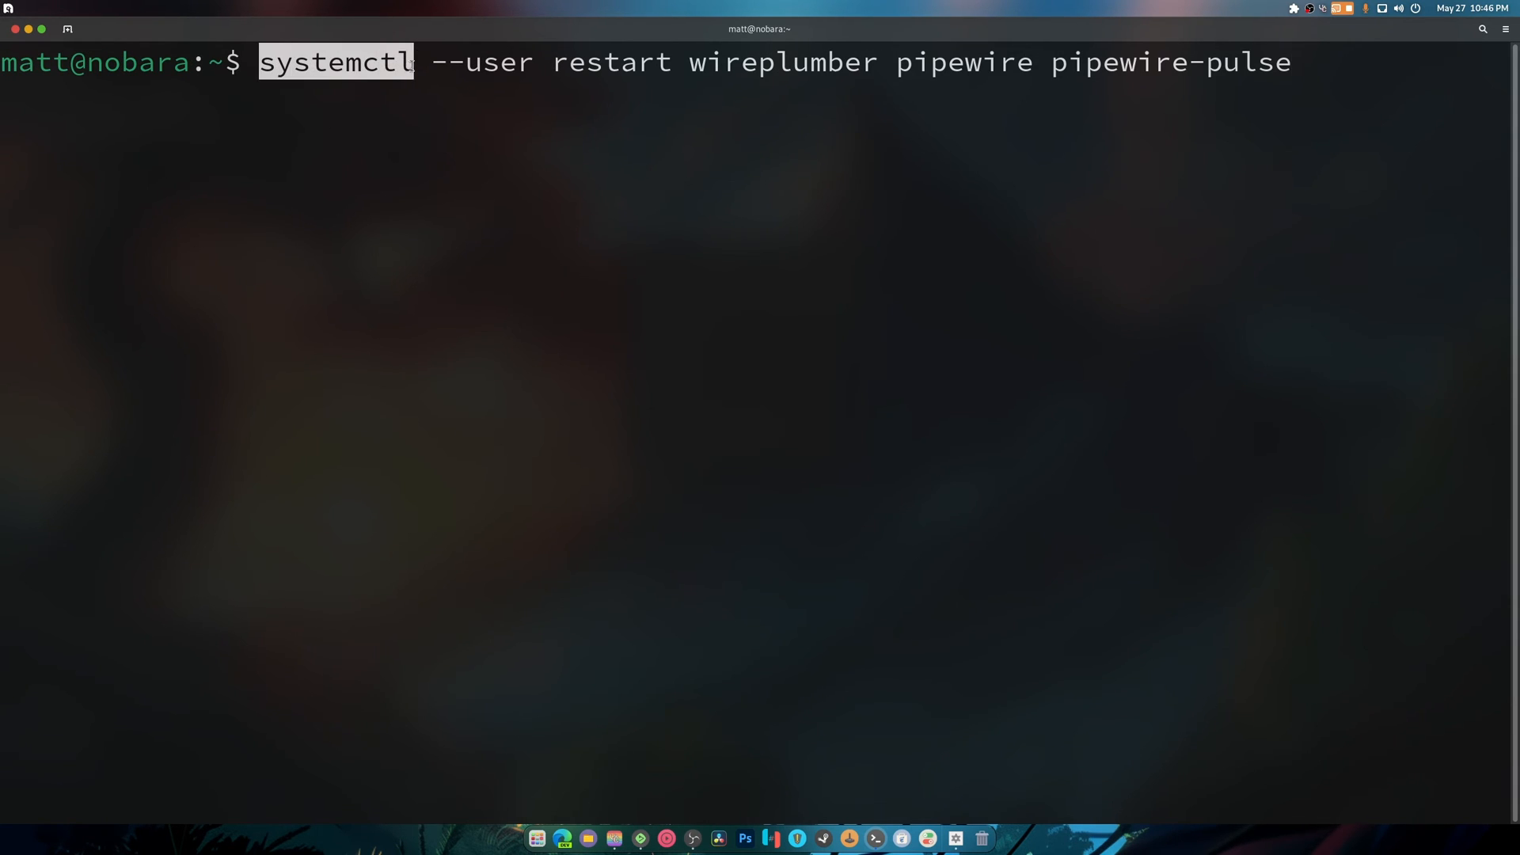
pyautogui.doubleClick(483, 62)
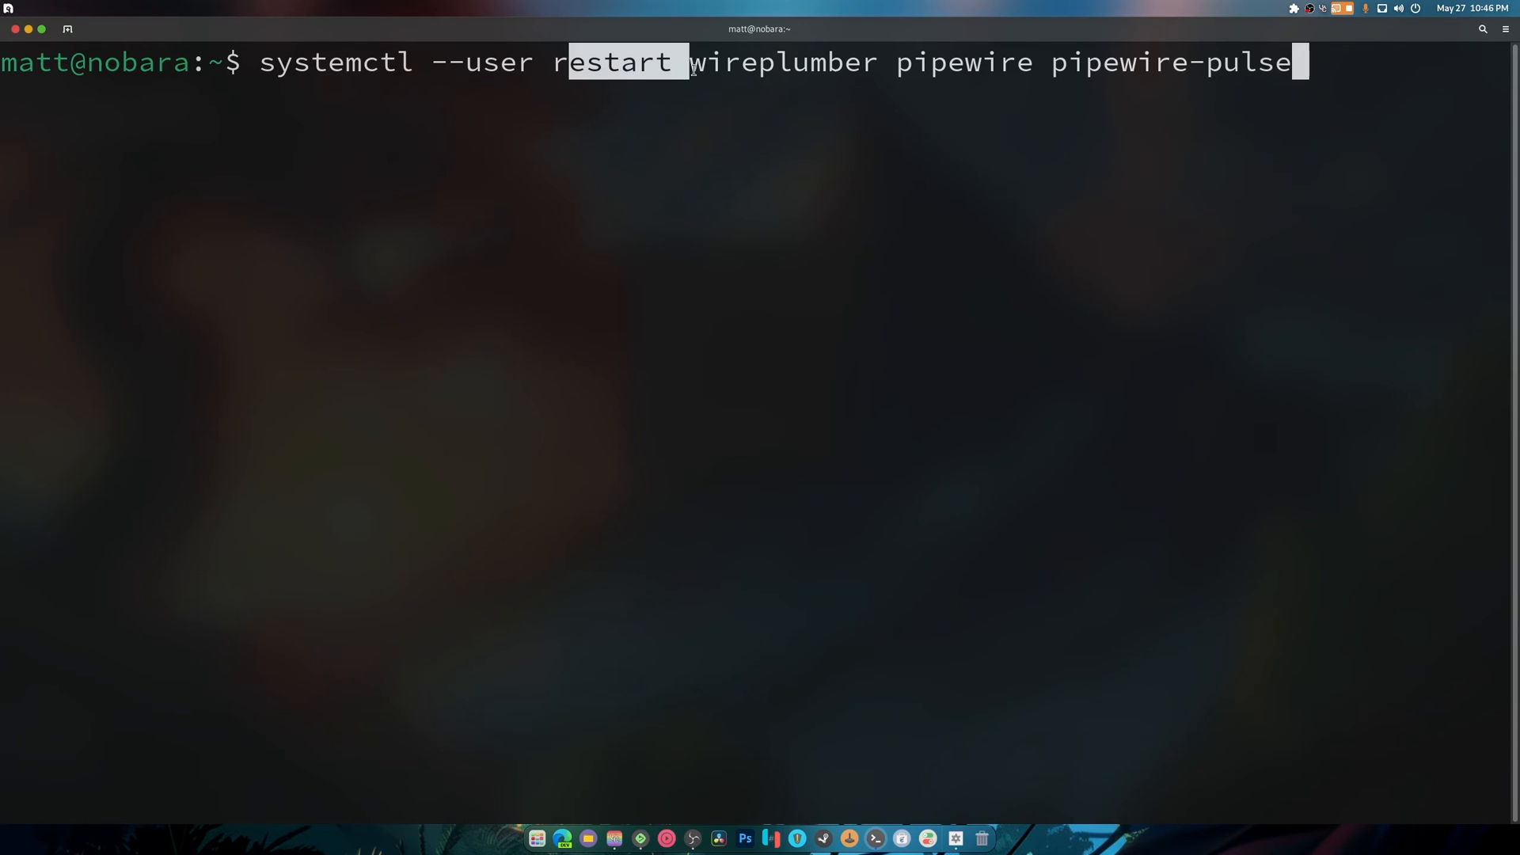
pyautogui.moveTo(679, 62); pyautogui.dragTo(872, 62)
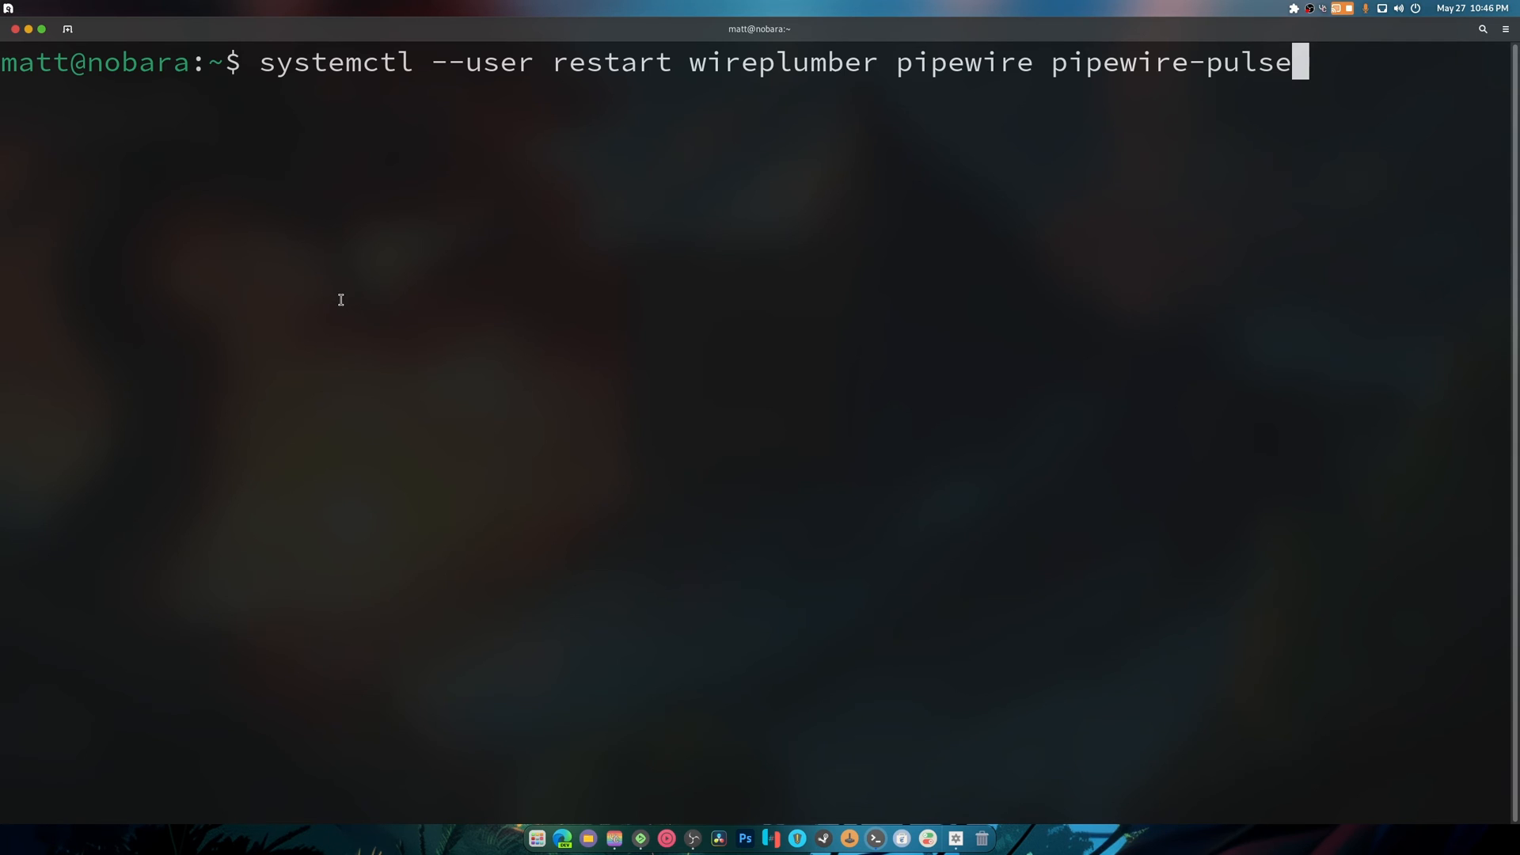
pyautogui.moveTo(999, 326)
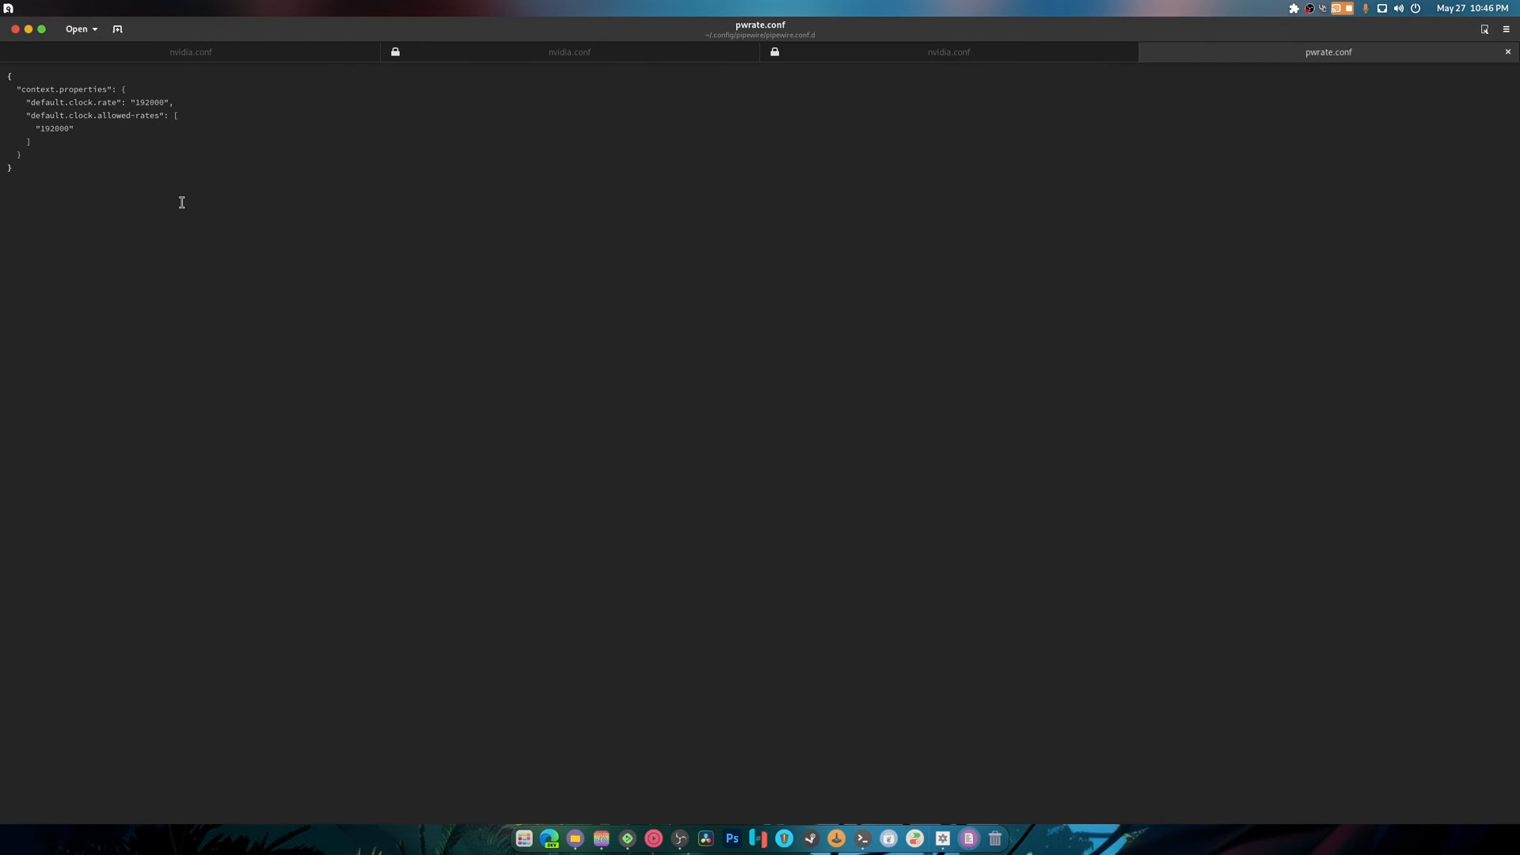
pyautogui.moveTo(223, 131)
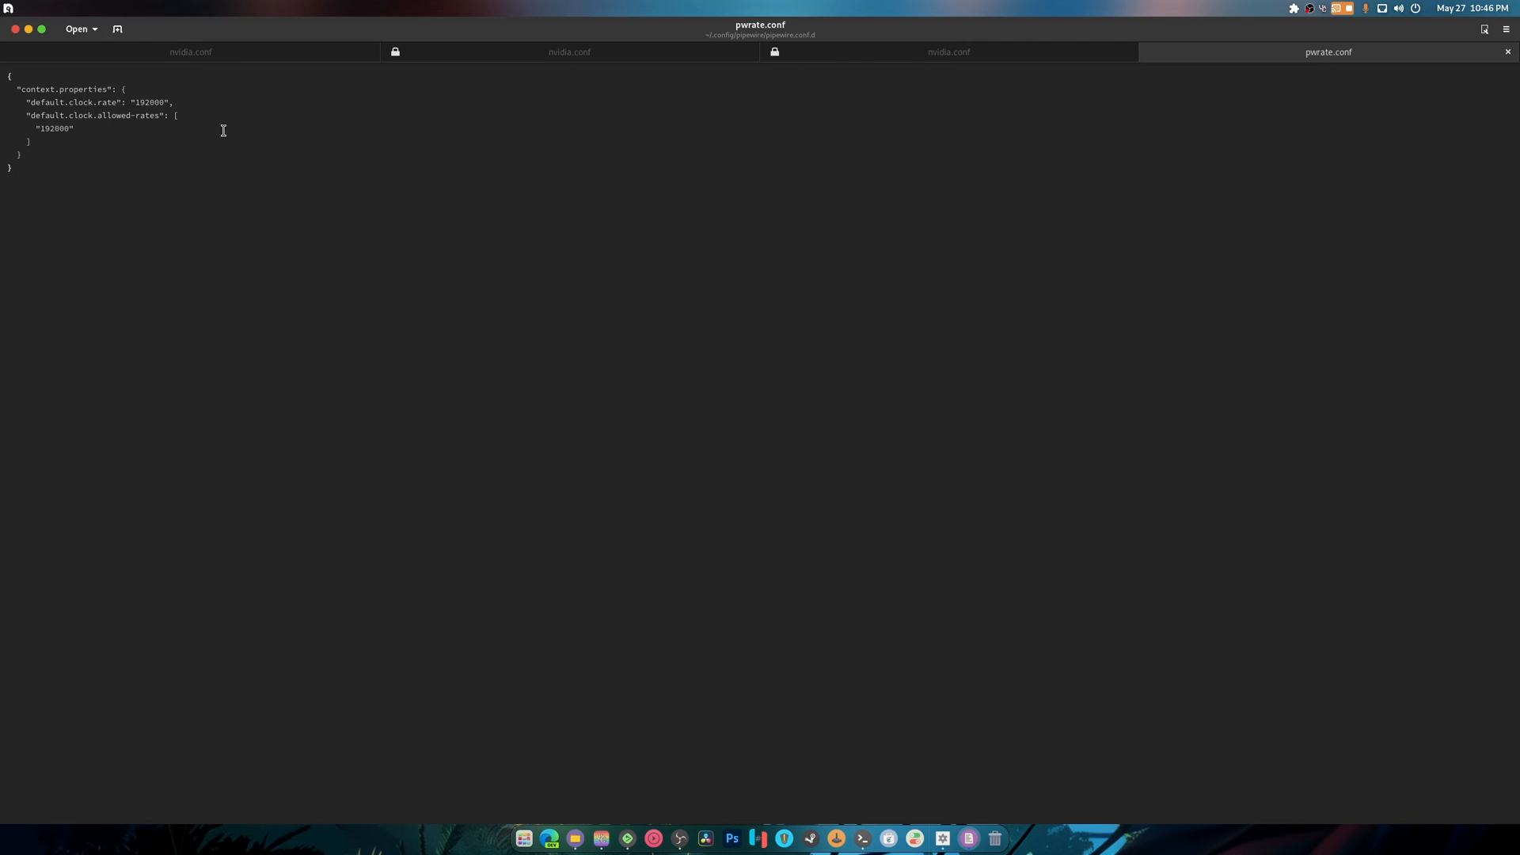